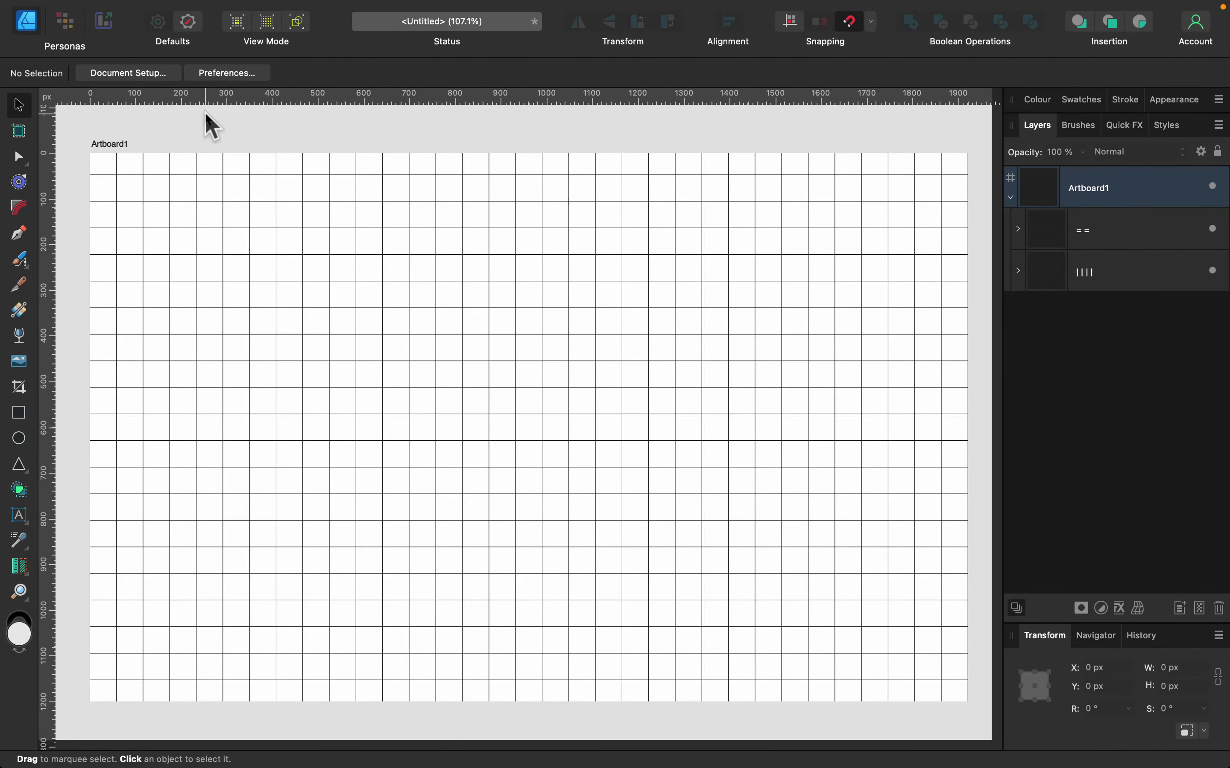
pyautogui.moveTo(1086, 198)
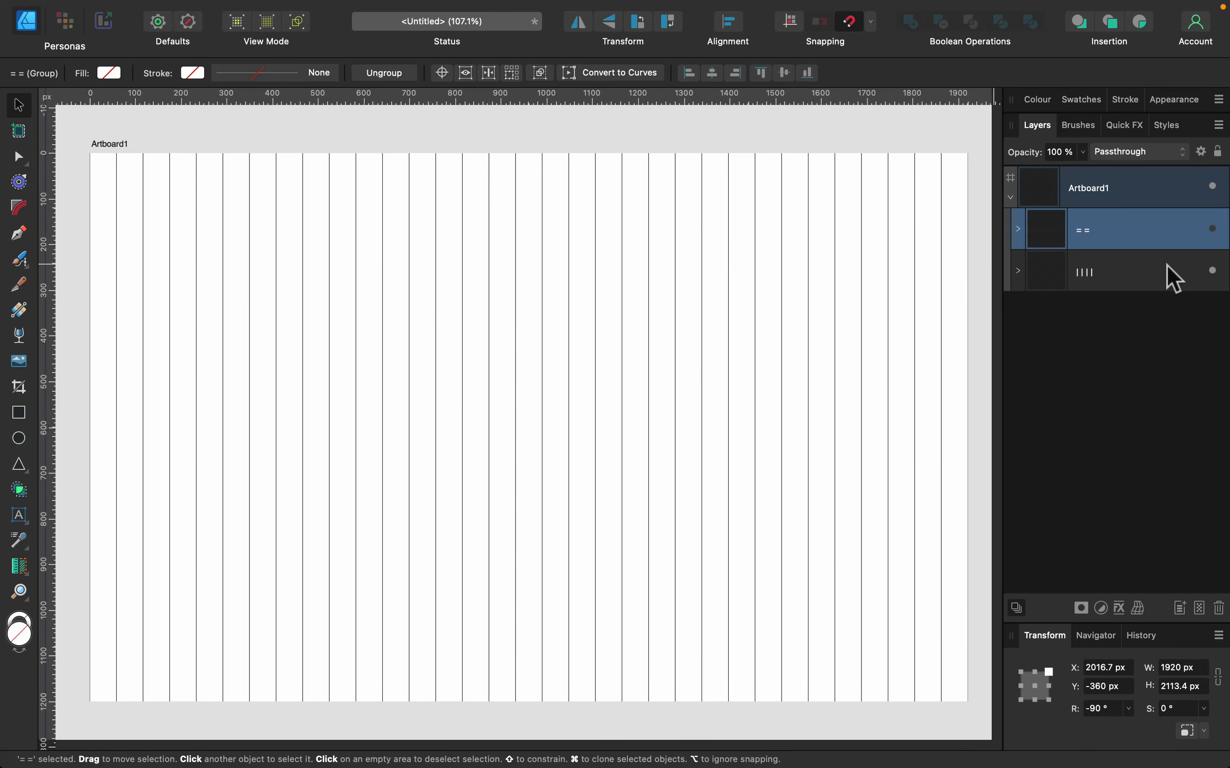
# Select the horizontal-line and vertical-line grid groups together in the Layers panel
pyautogui.click(1211, 229)
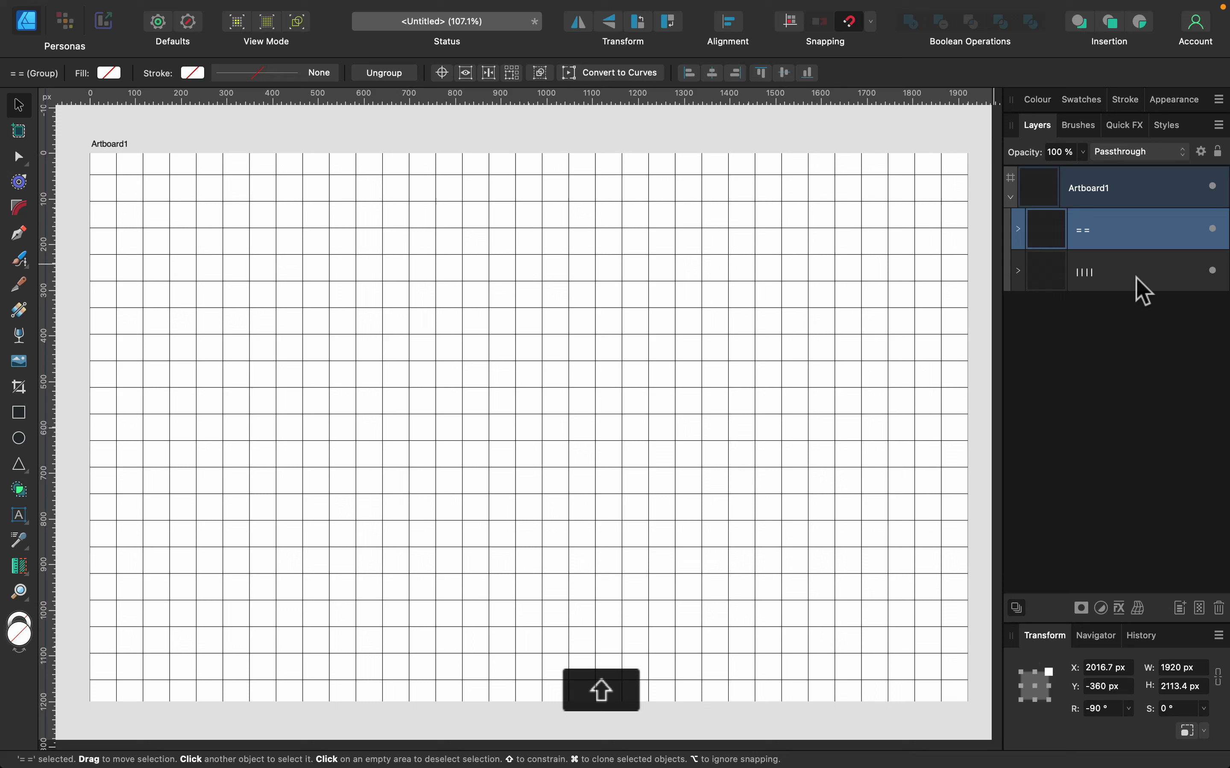
pyautogui.click(1138, 271)
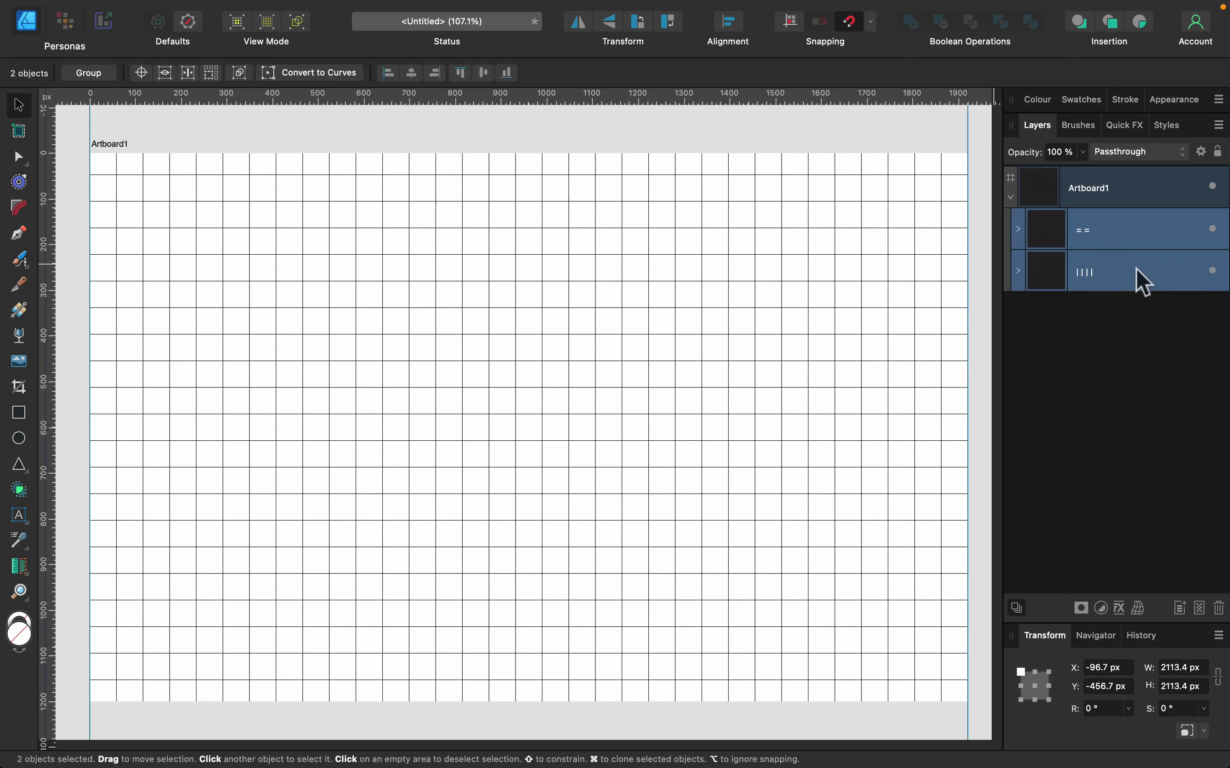
pyautogui.moveTo(8, 447)
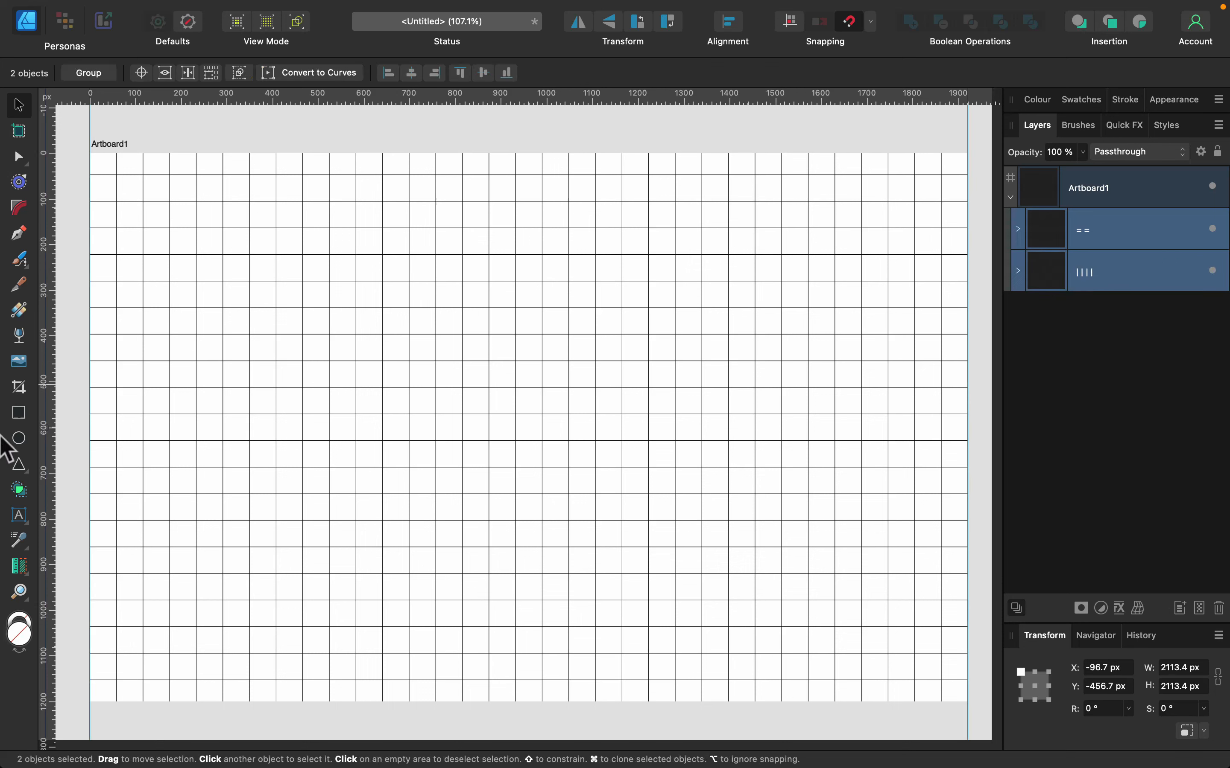
pyautogui.moveTo(19, 489)
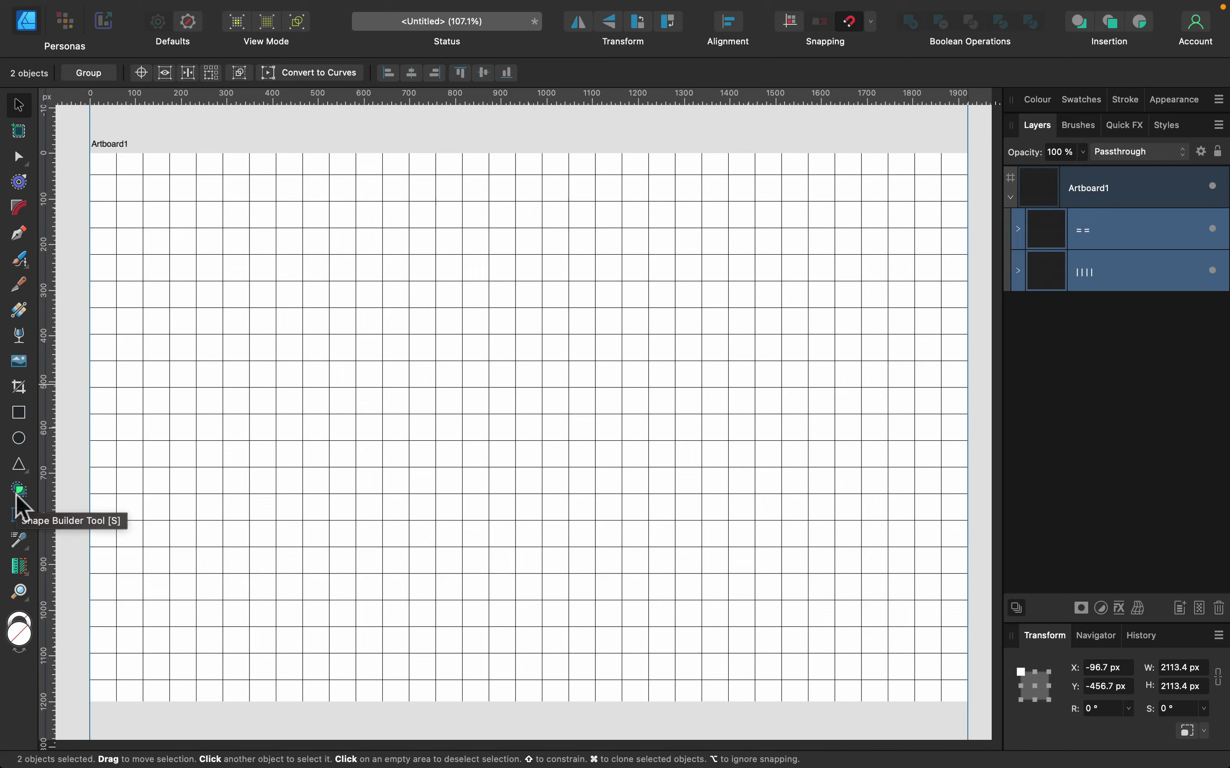
# Activate the Shape Builder Tool so the grid cells become buildable areas
pyautogui.click(18, 489)
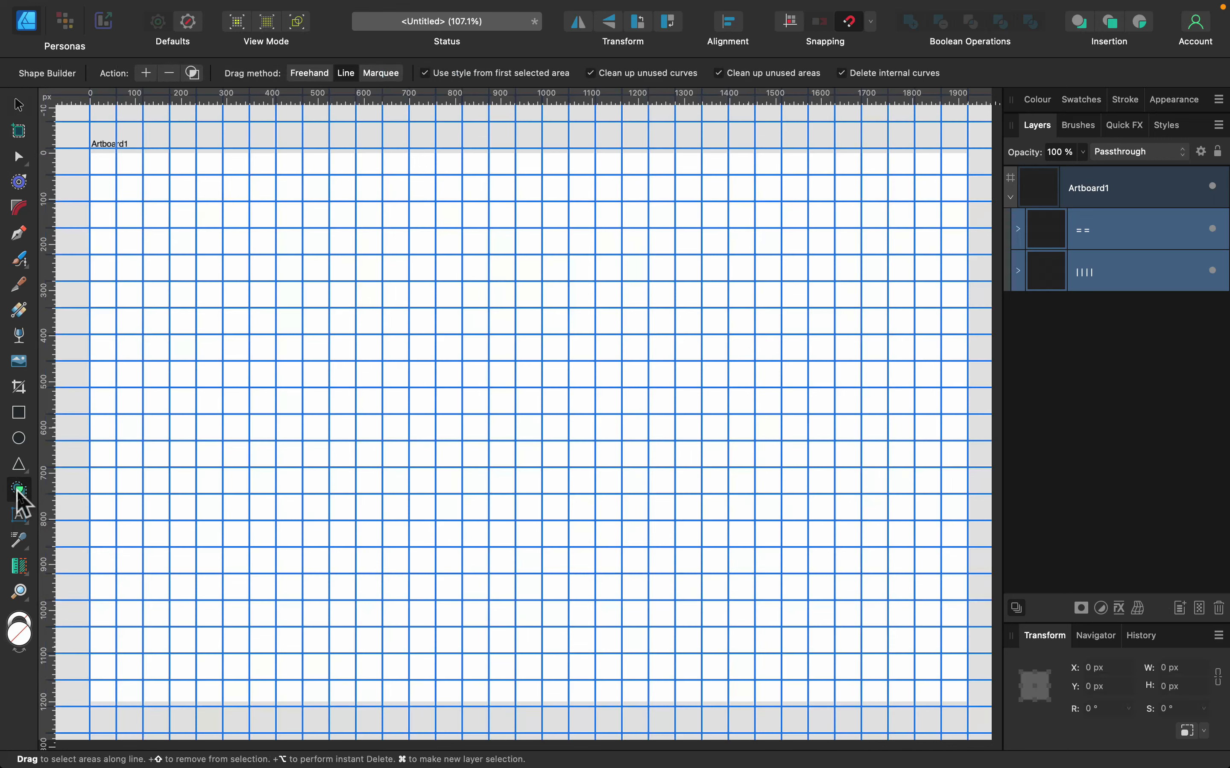
pyautogui.moveTo(585, 323)
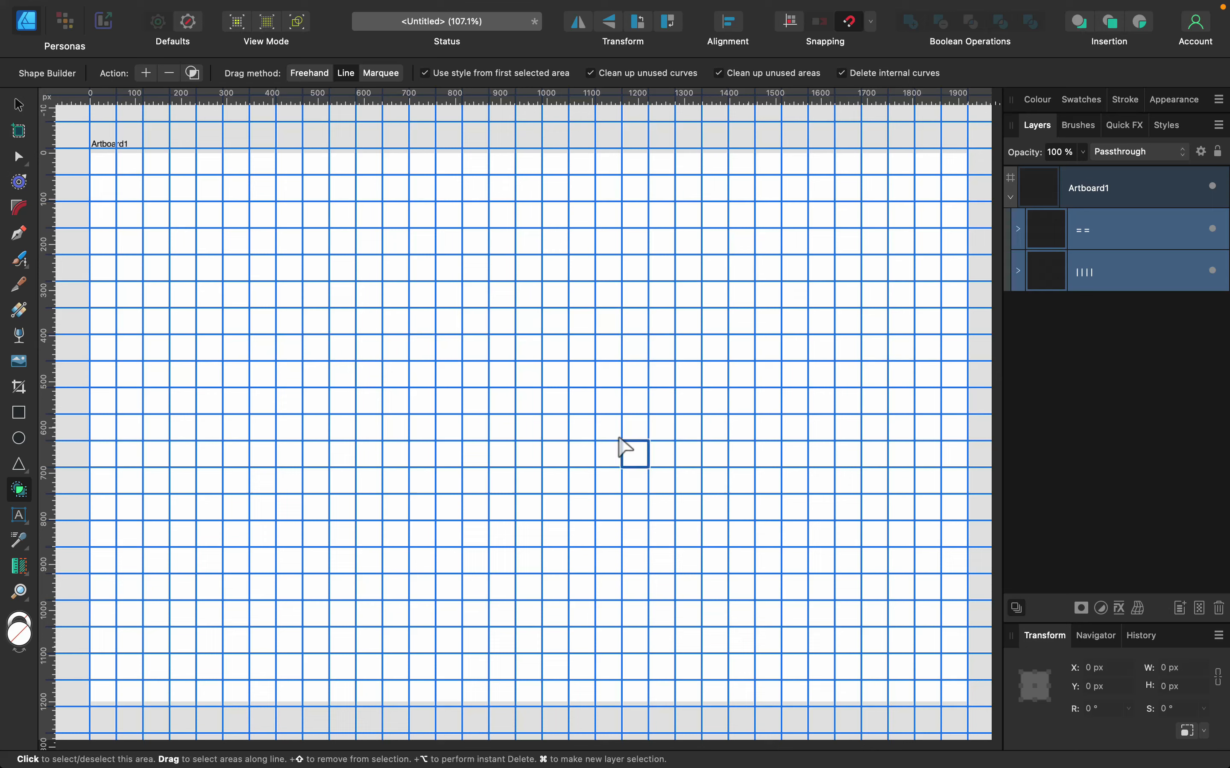
pyautogui.moveTo(291, 81)
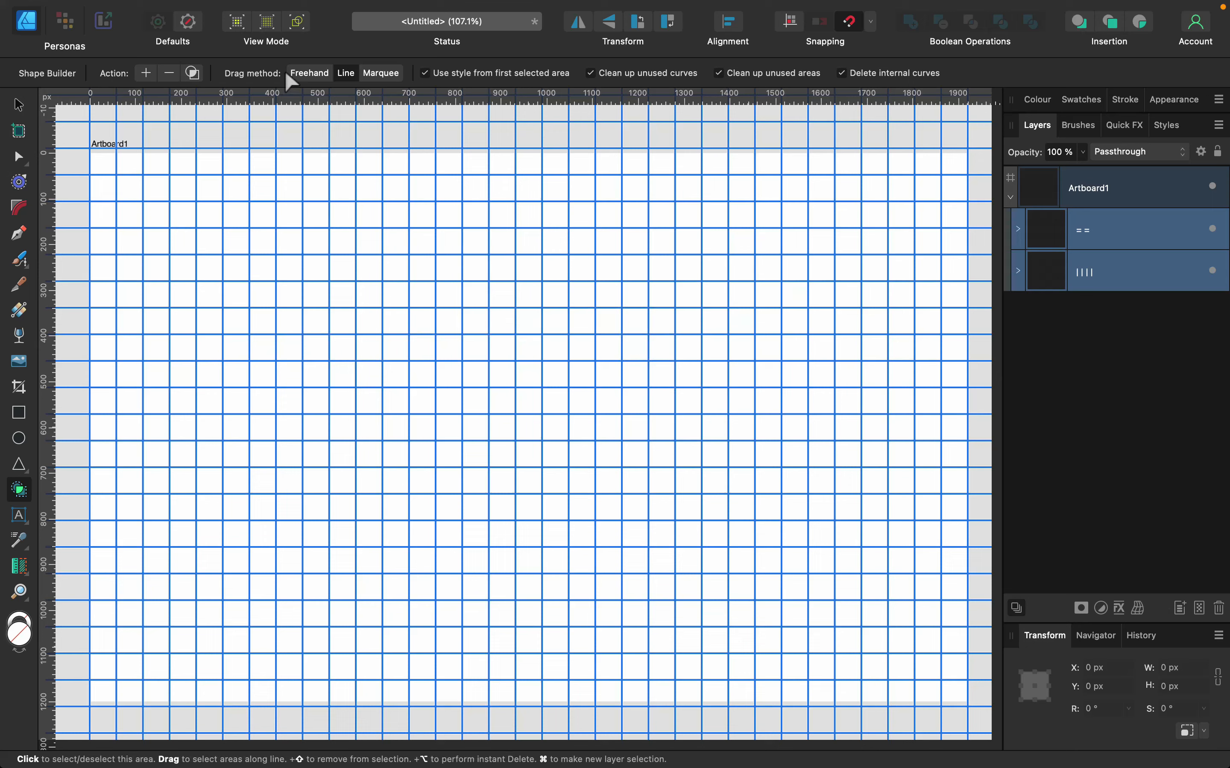
pyautogui.moveTo(133, 91)
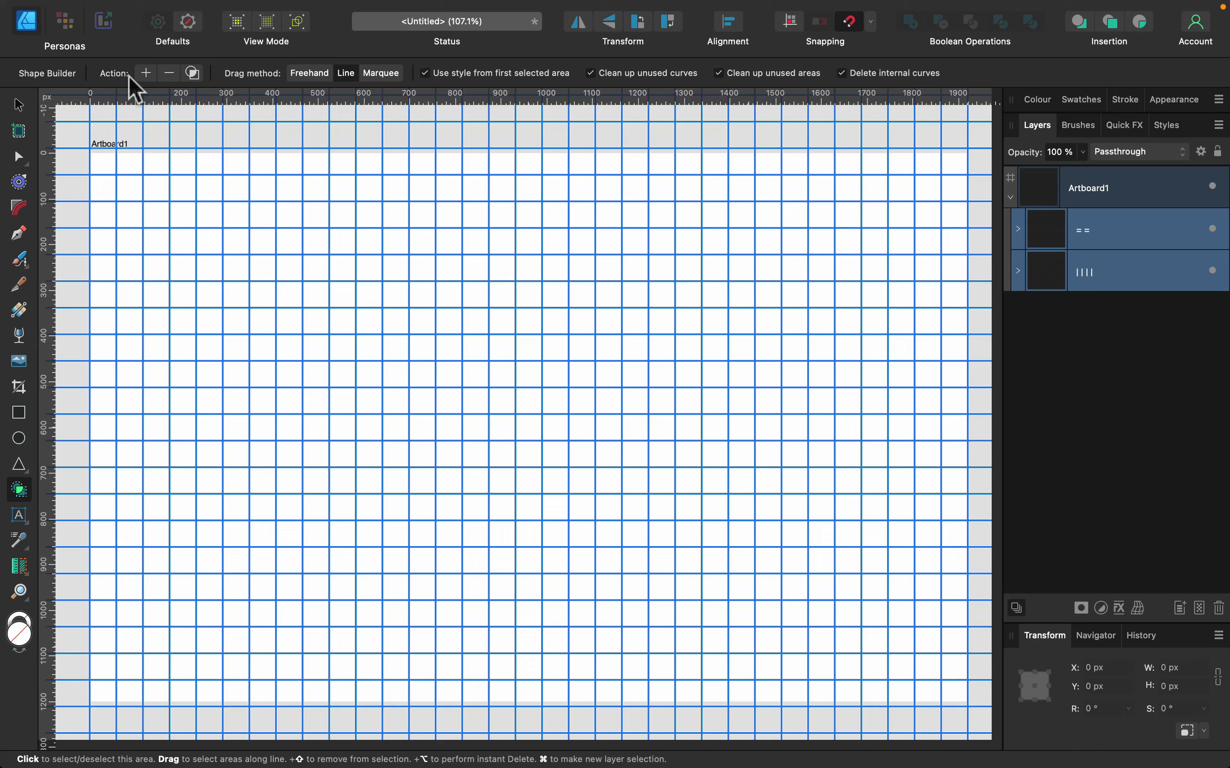
pyautogui.moveTo(338, 76)
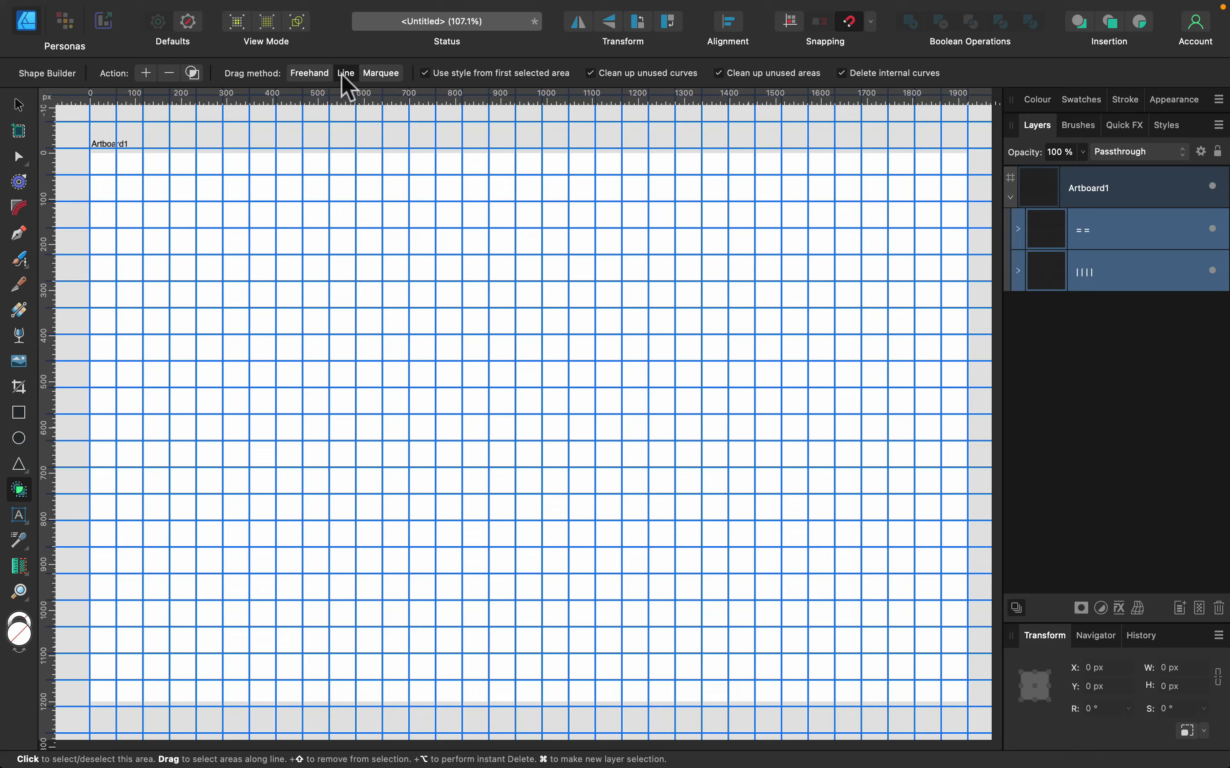
pyautogui.moveTo(949, 580)
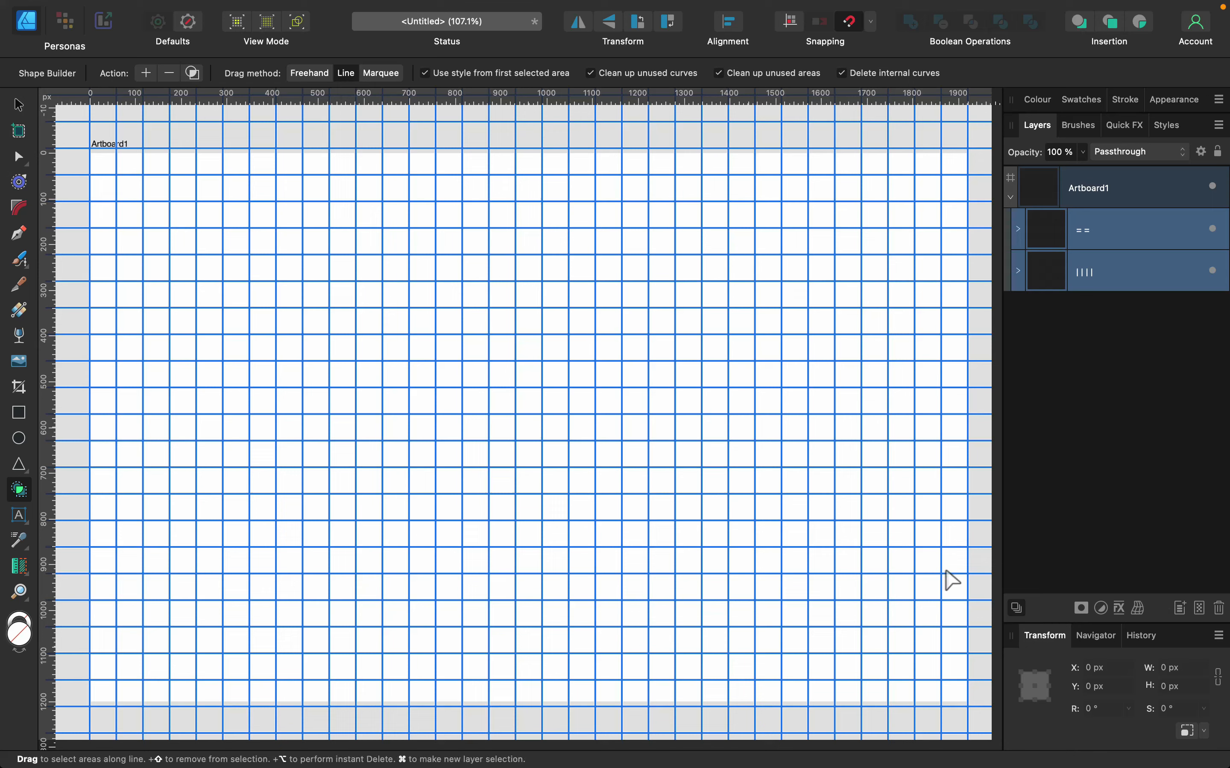
pyautogui.moveTo(928, 667)
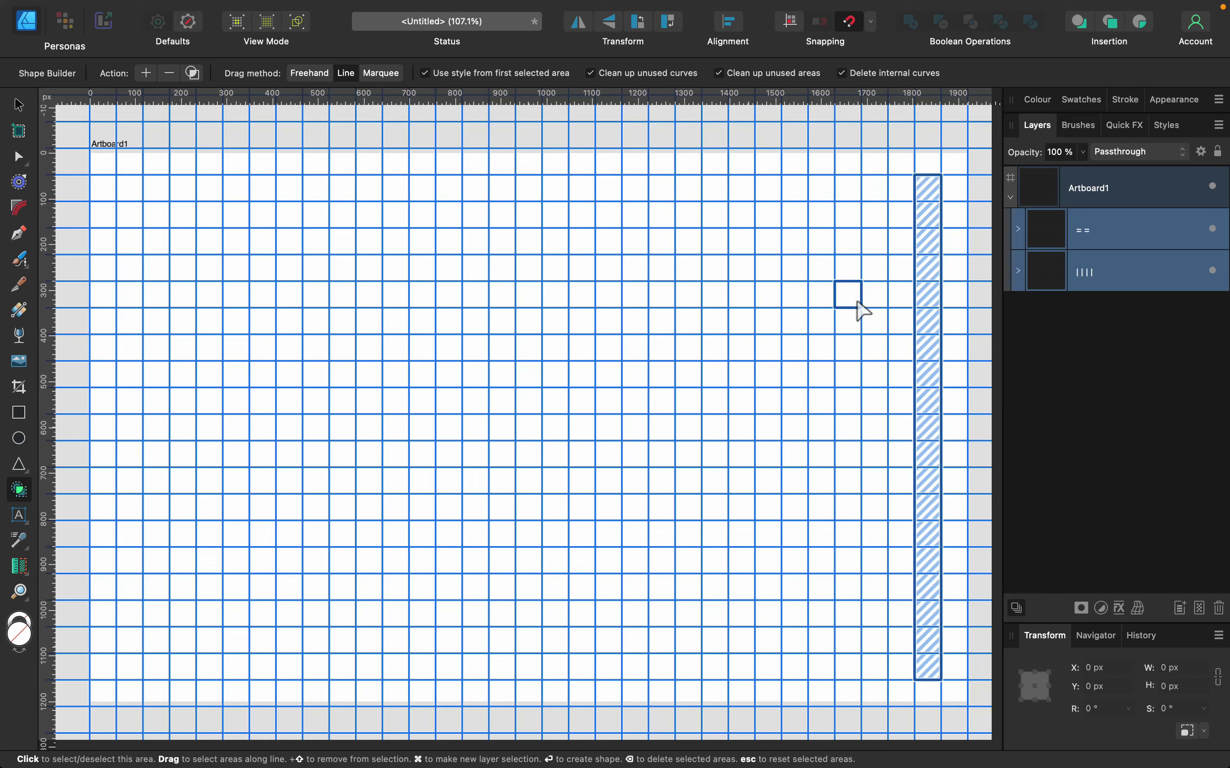
pyautogui.moveTo(875, 660)
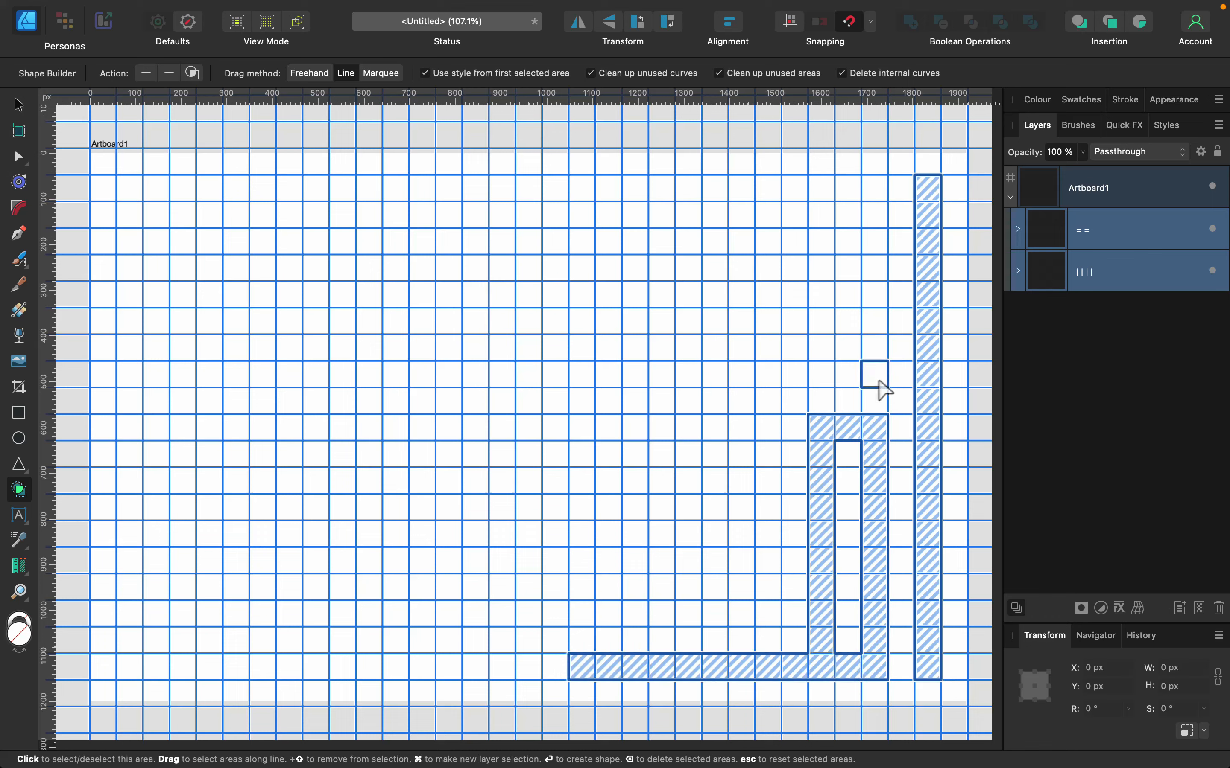
pyautogui.moveTo(872, 379)
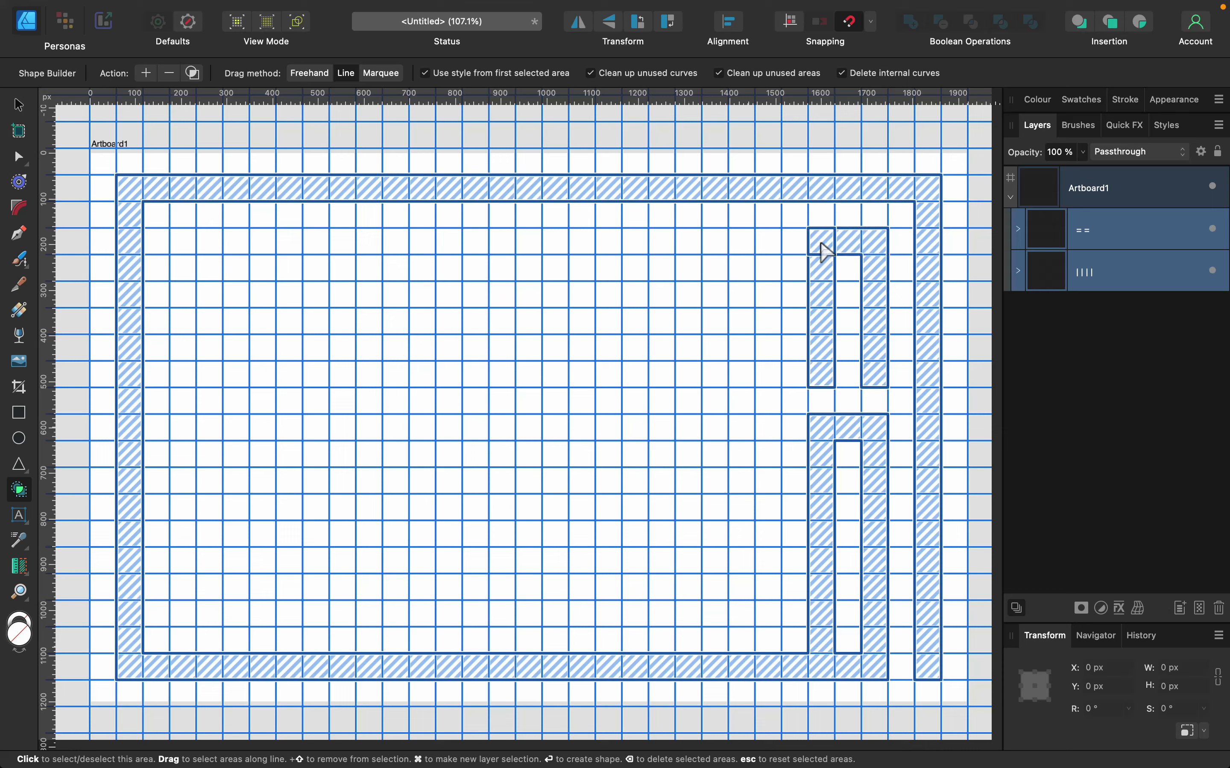
pyautogui.moveTo(807, 337)
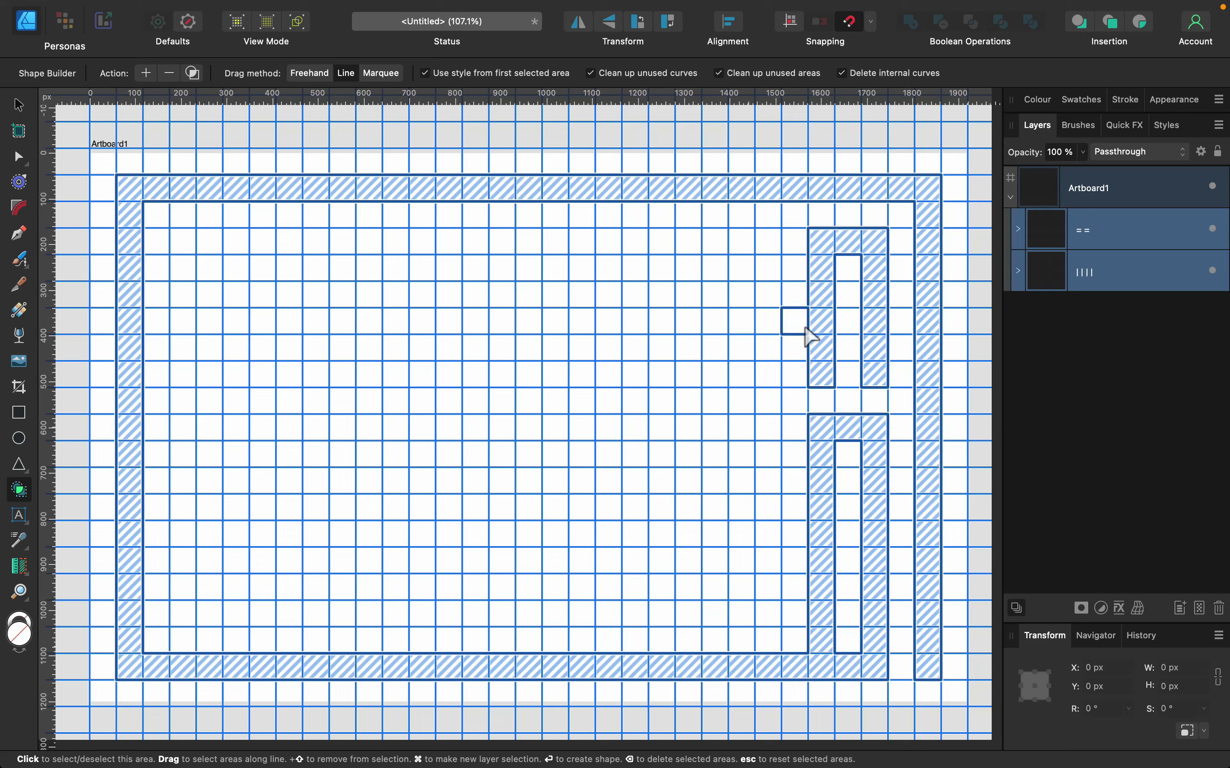
# Mark the remaining grid cells as maze walls to complete the wall pattern
pyautogui.click(792, 322)
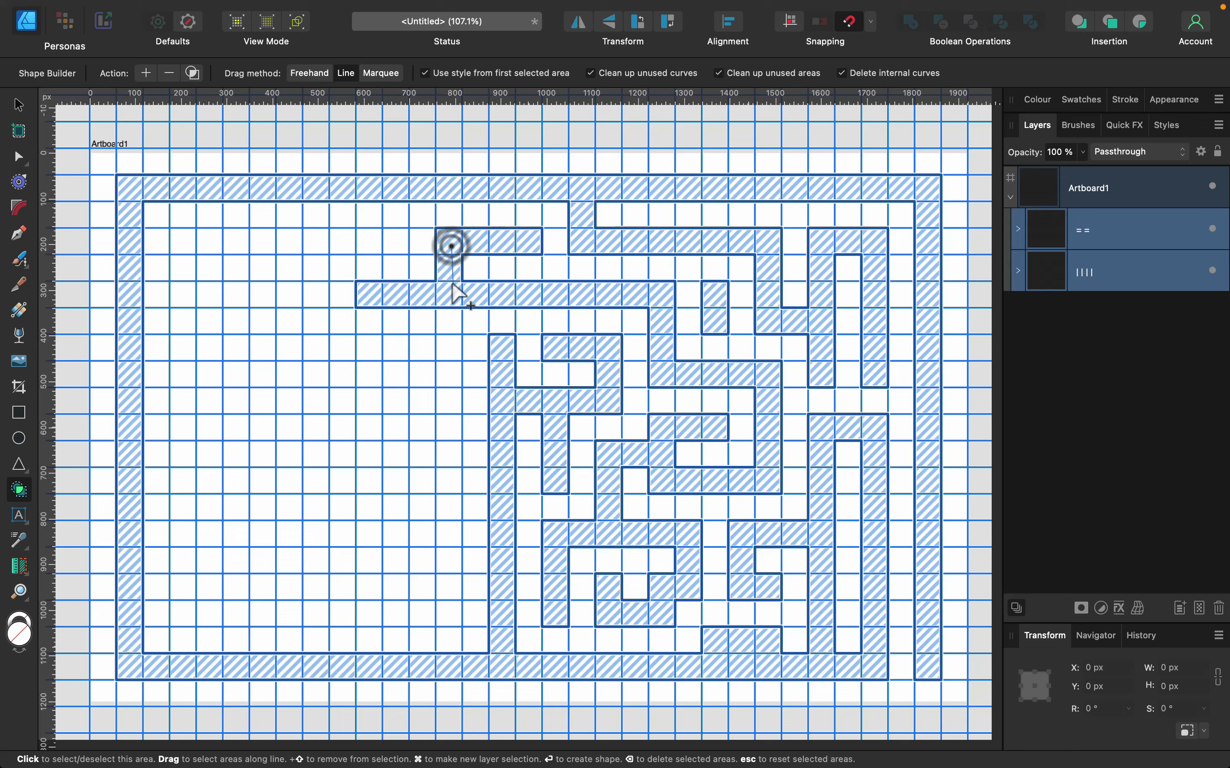
pyautogui.click(449, 247)
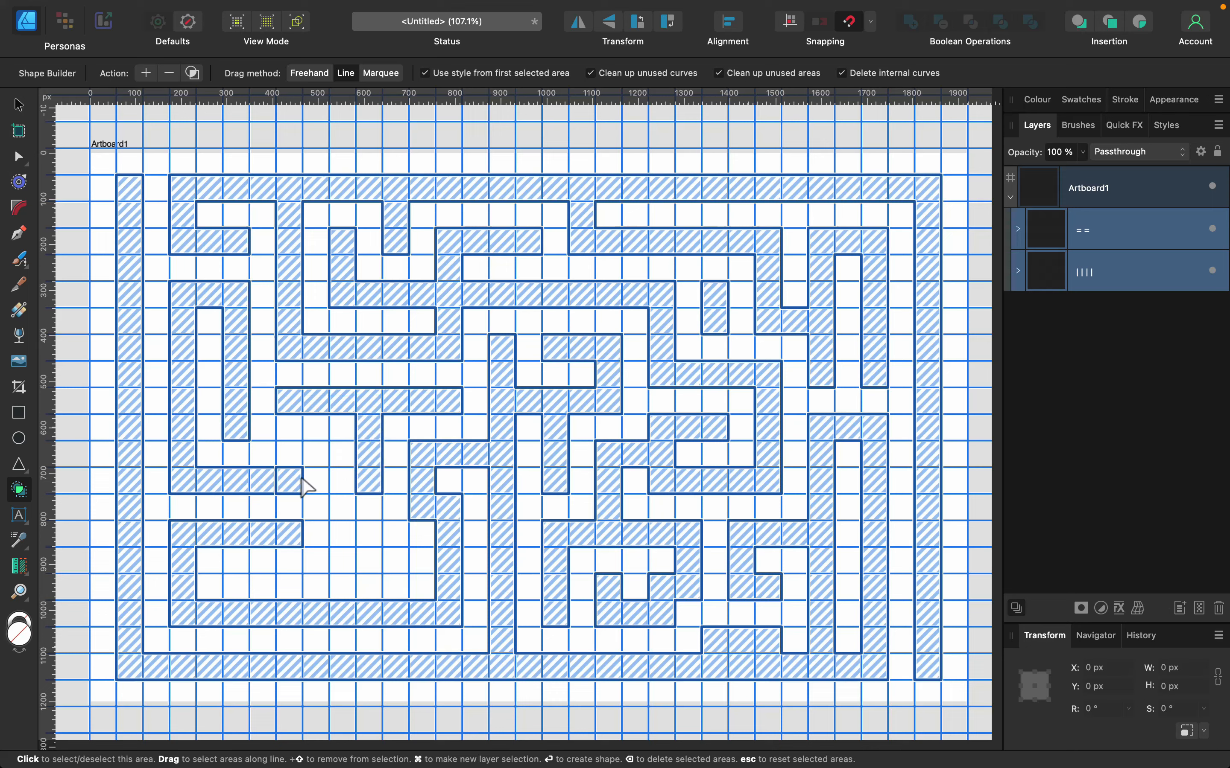
pyautogui.moveTo(267, 457)
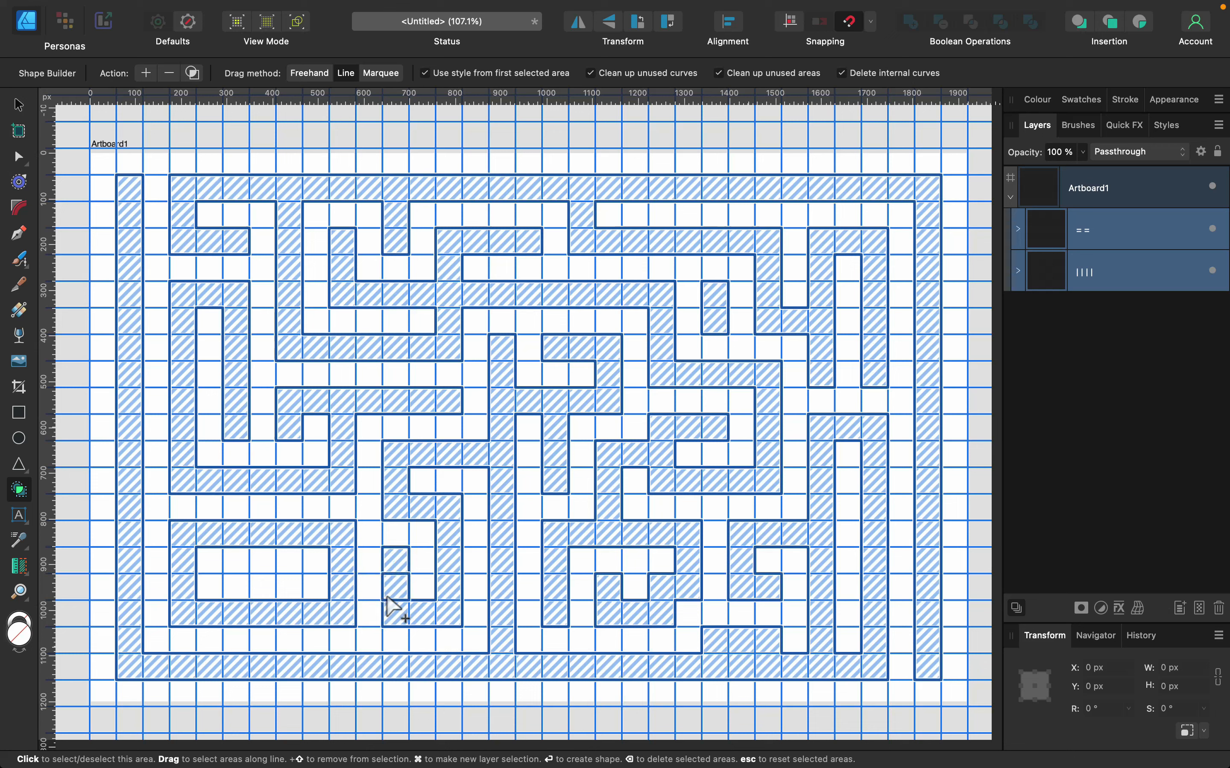
pyautogui.moveTo(351, 635)
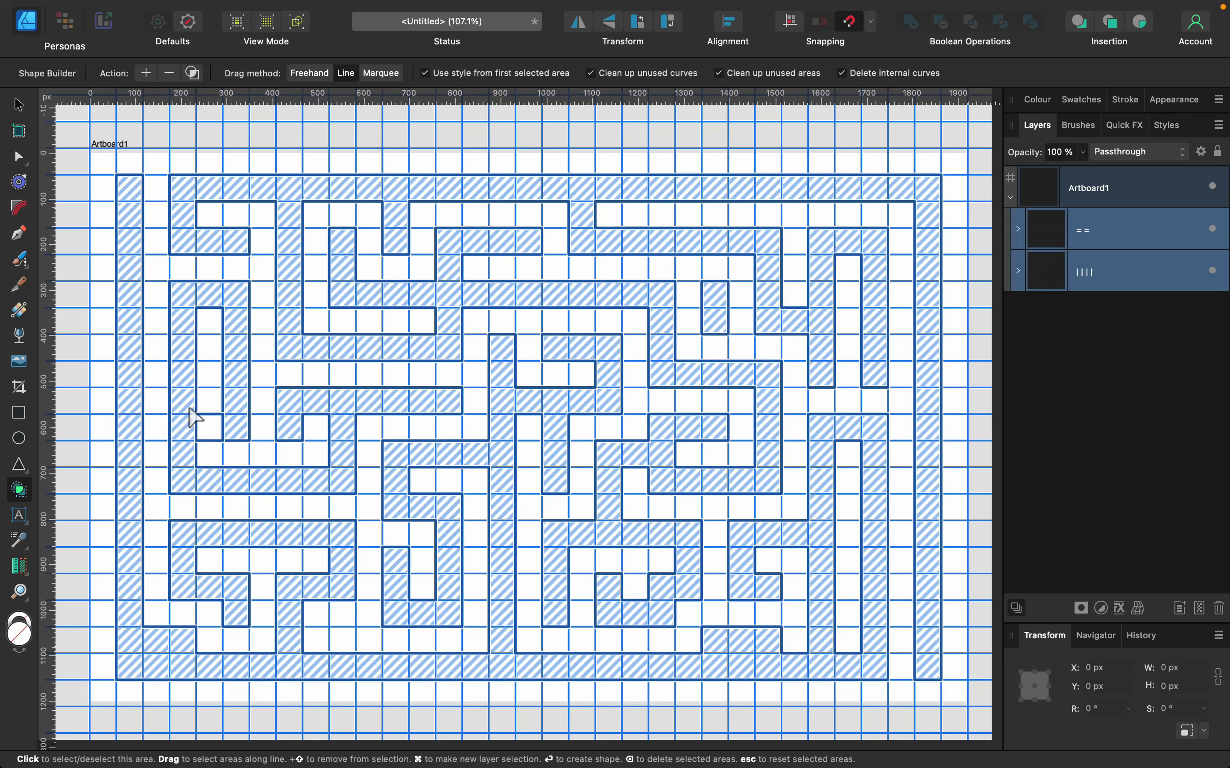
pyautogui.moveTo(219, 270)
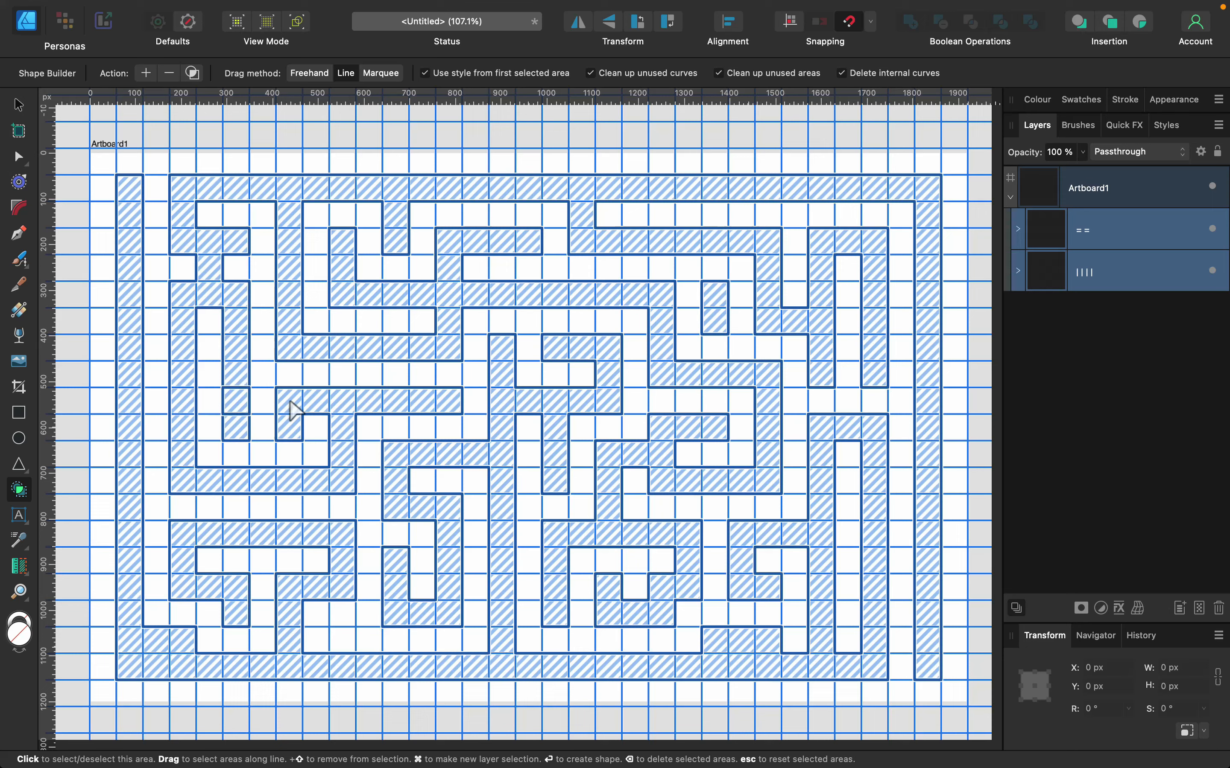
pyautogui.moveTo(326, 510)
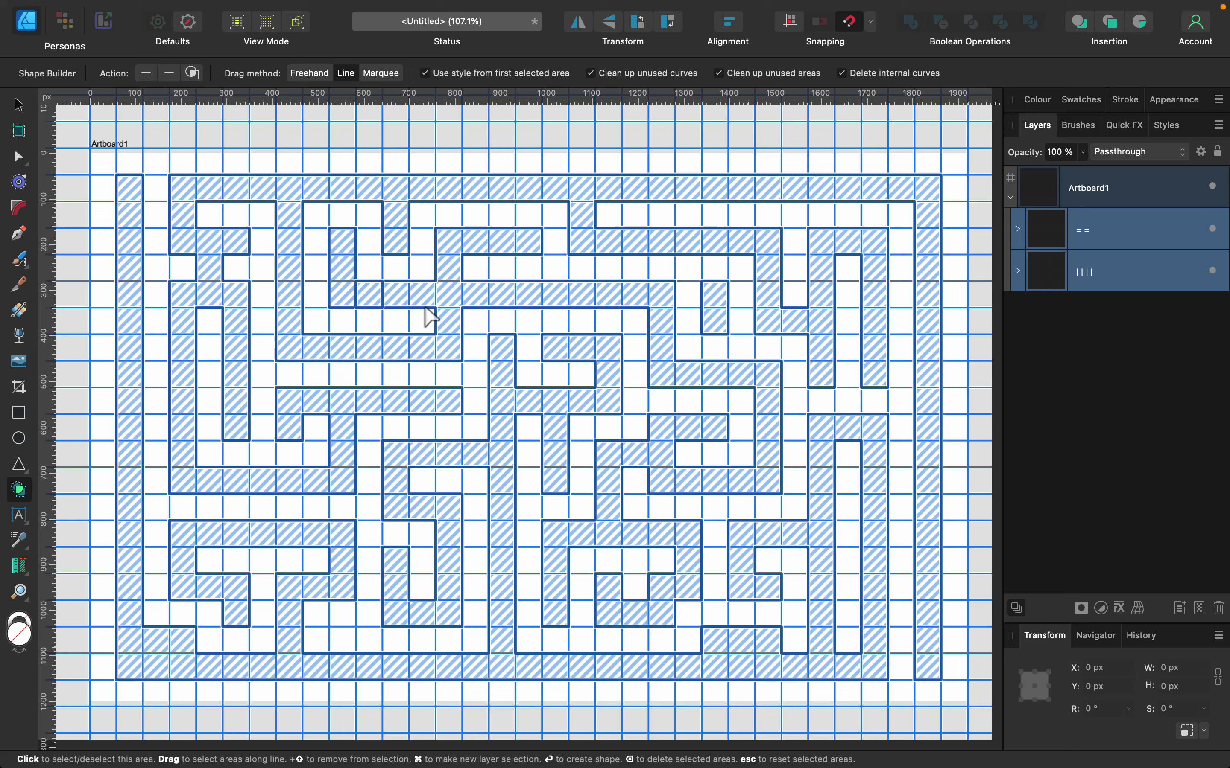
pyautogui.moveTo(360, 227)
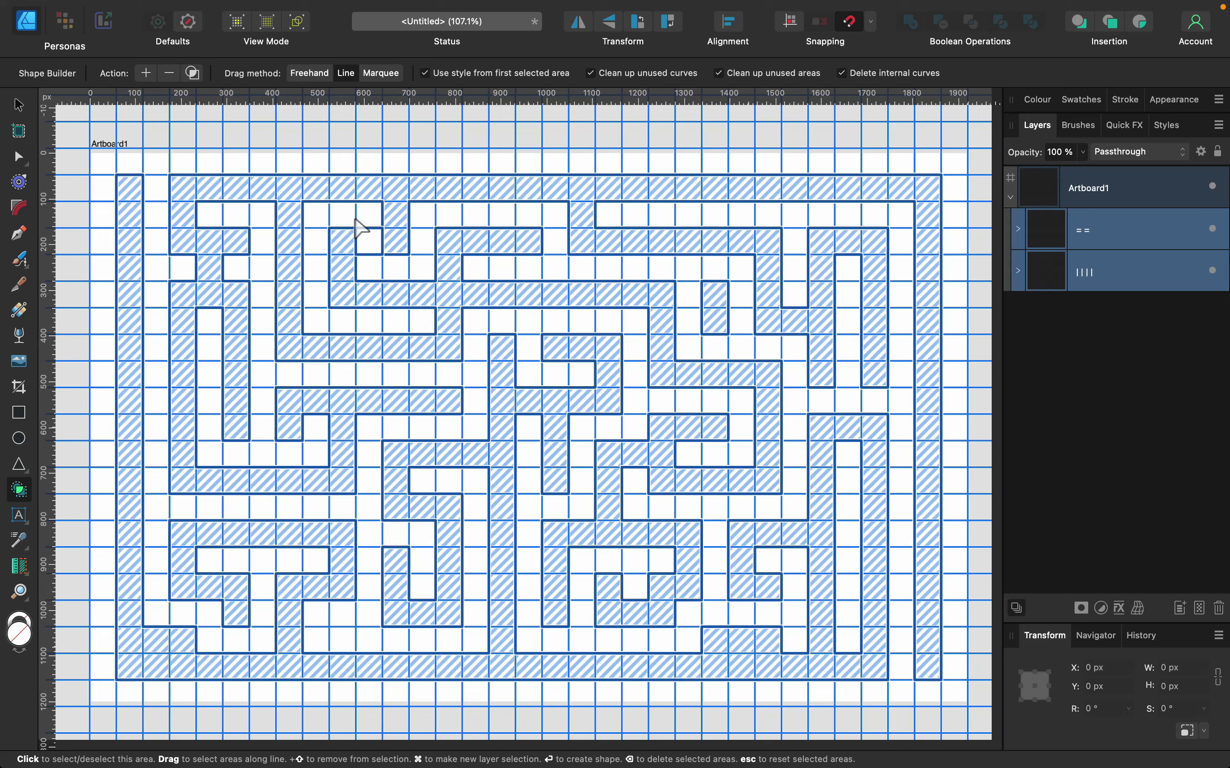
pyautogui.moveTo(146, 73)
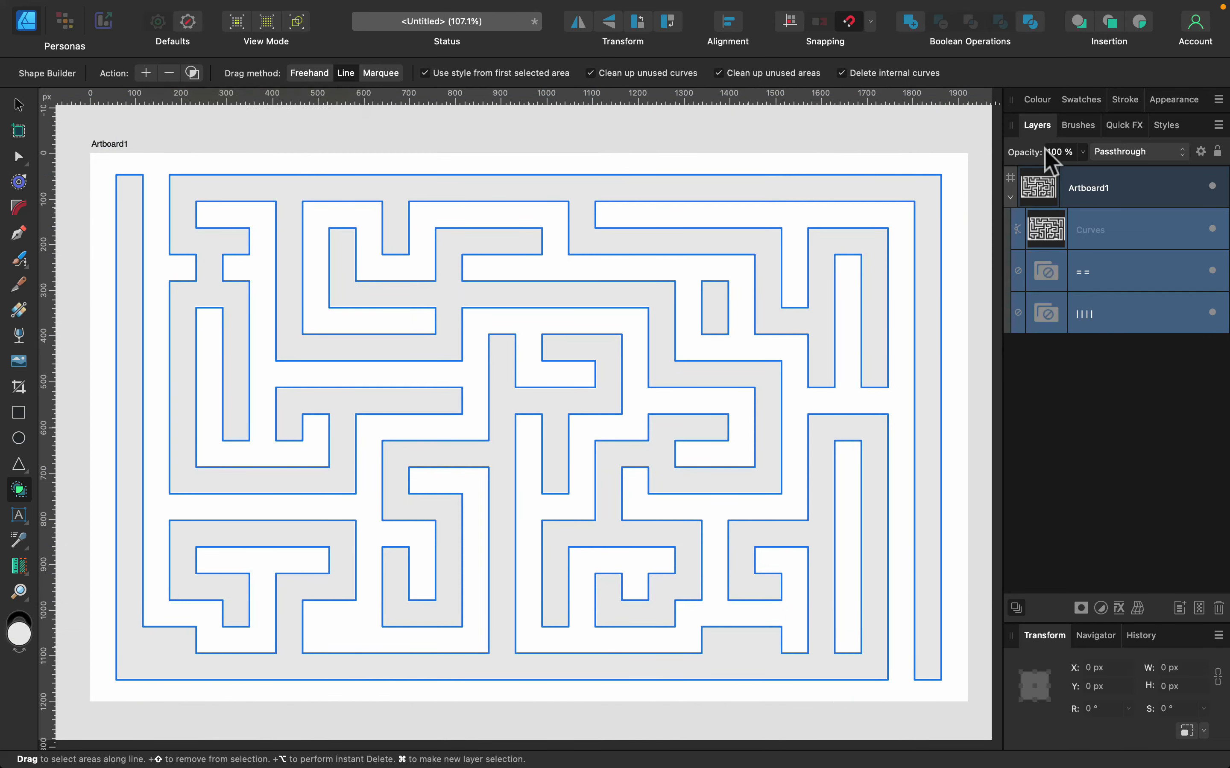
# Select the new maze Curves layer and bring up its fill colour controls
pyautogui.click(1113, 229)
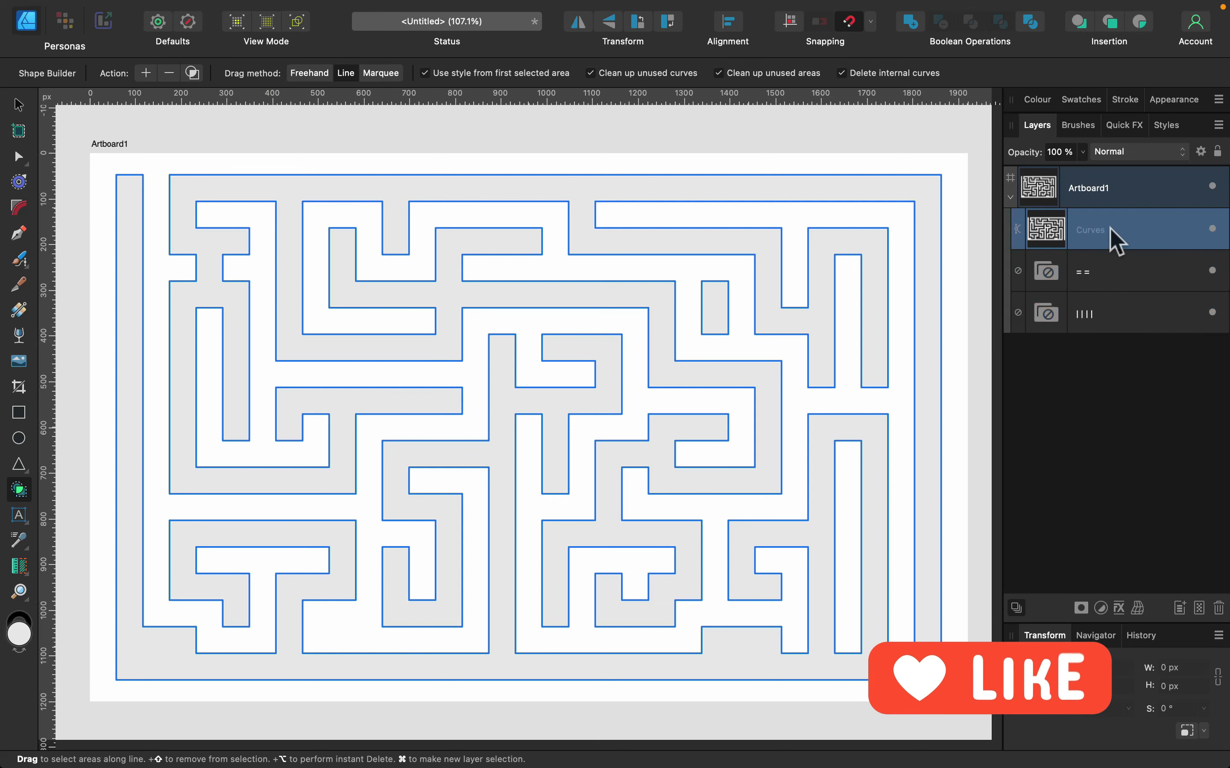
pyautogui.moveTo(1039, 111)
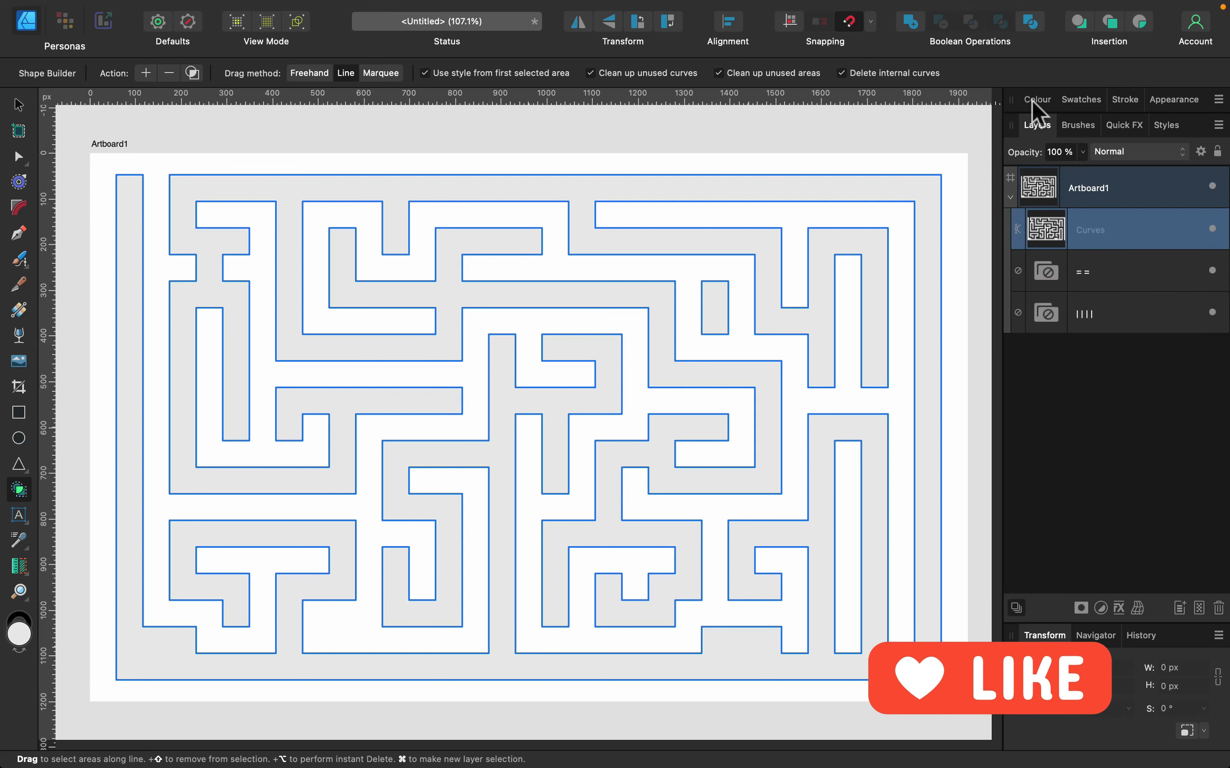
pyautogui.click(1036, 100)
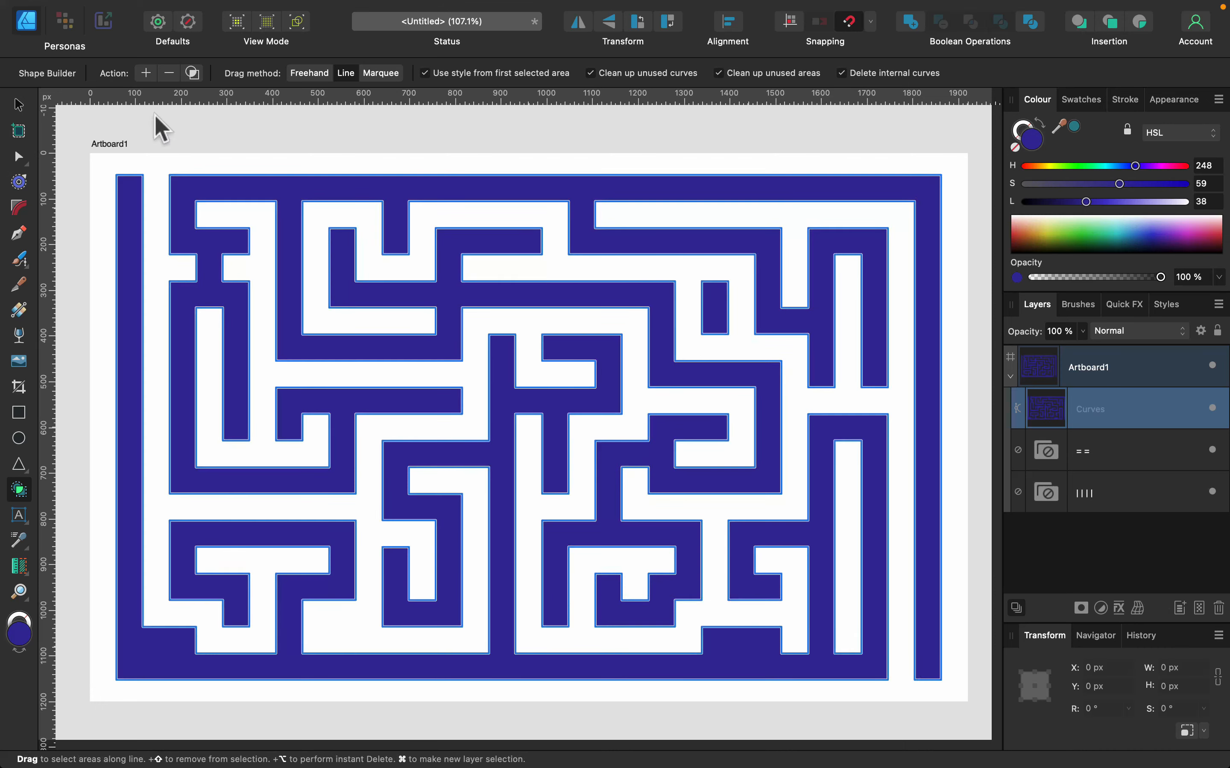
# Round every corner of the maze walls with the Corner Tool
pyautogui.click(17, 157)
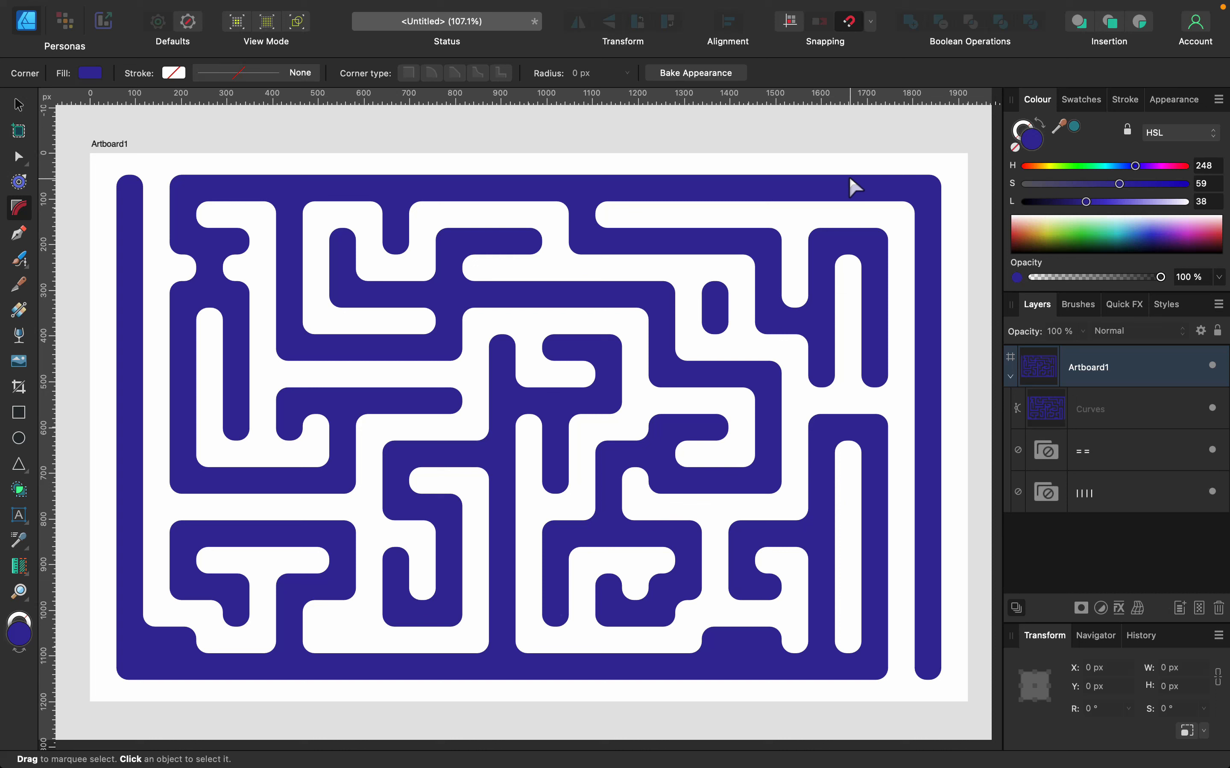
pyautogui.moveTo(369, 322)
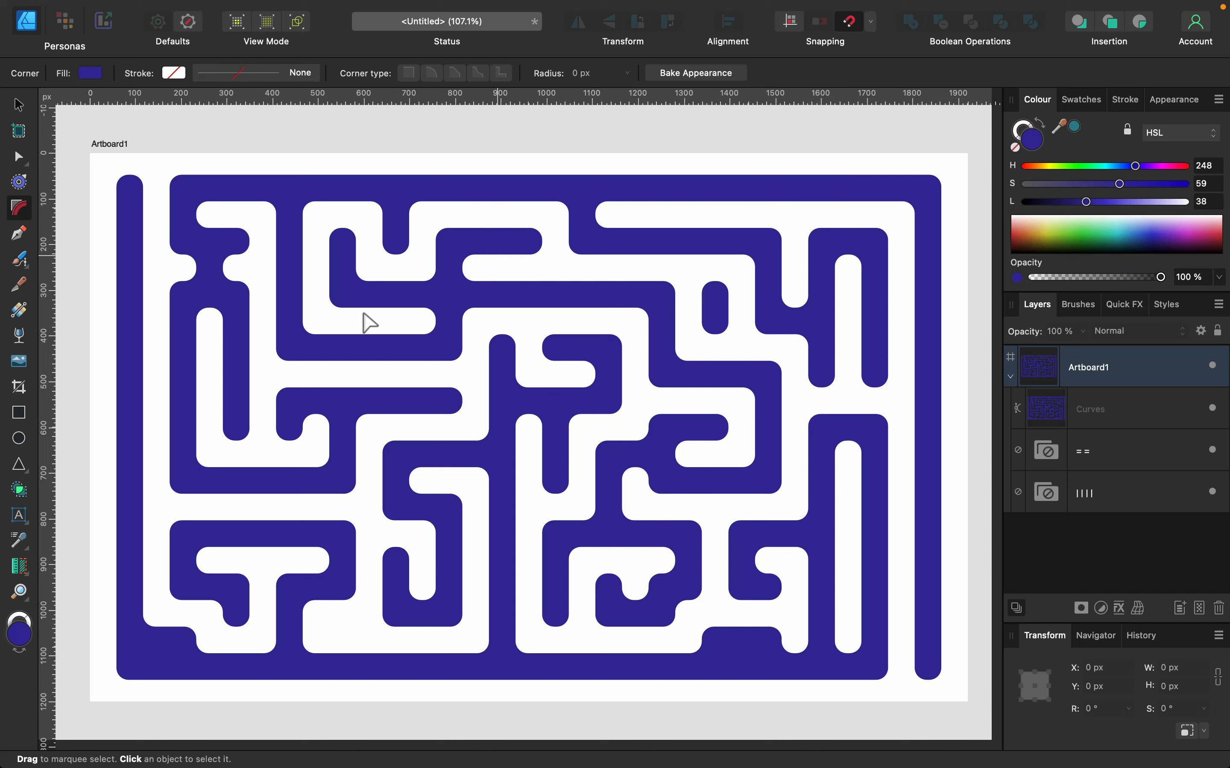
pyautogui.moveTo(15, 105)
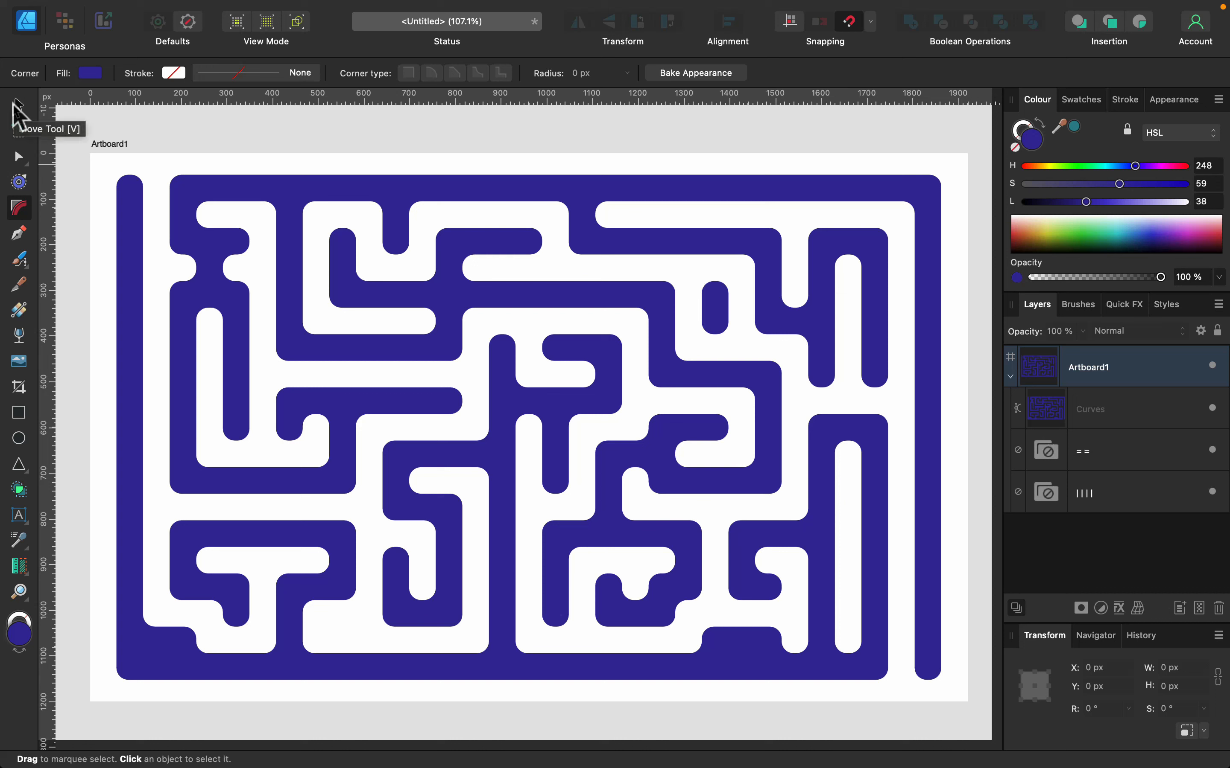
pyautogui.moveTo(146, 114)
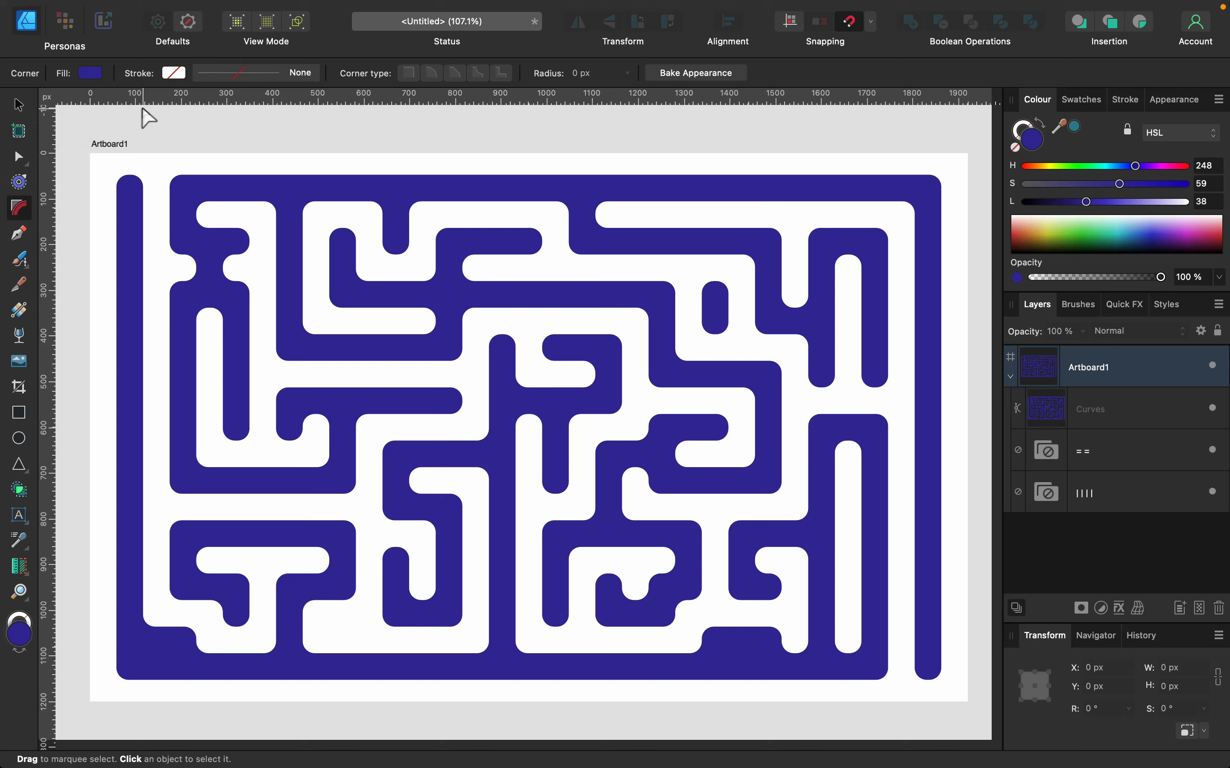
pyautogui.moveTo(87, 327)
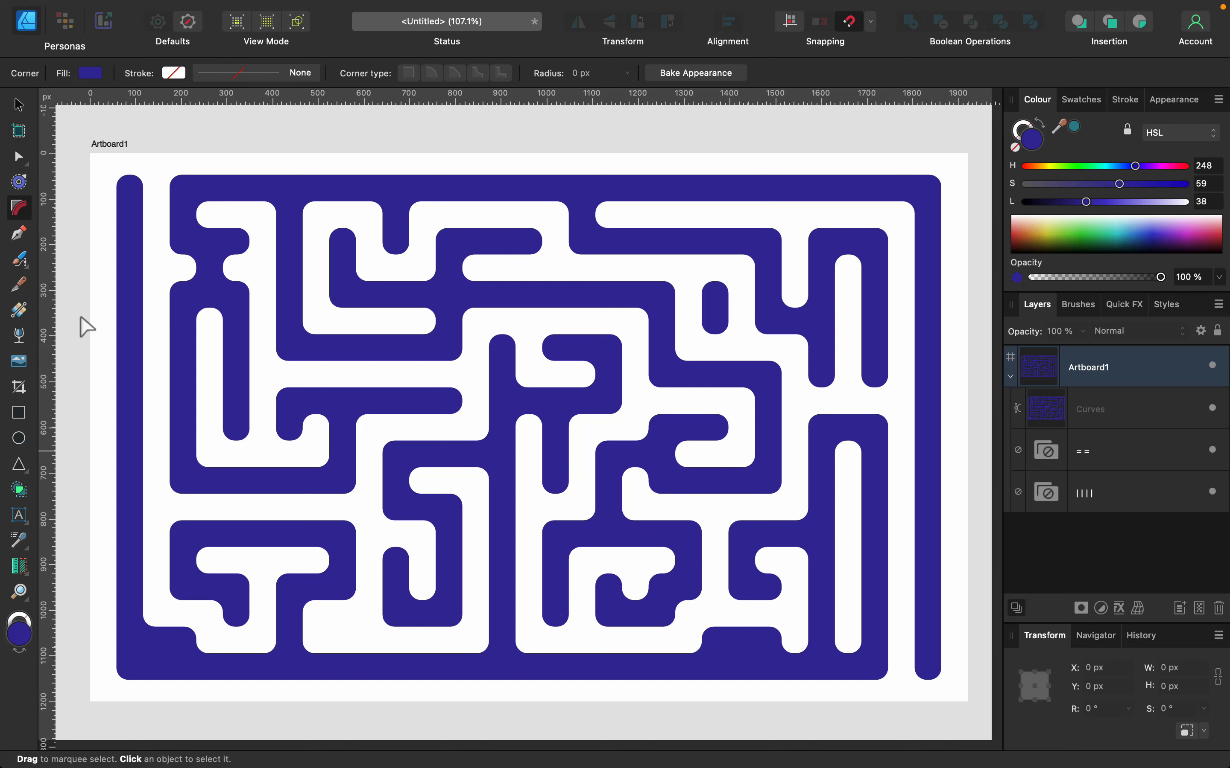
pyautogui.moveTo(24, 114)
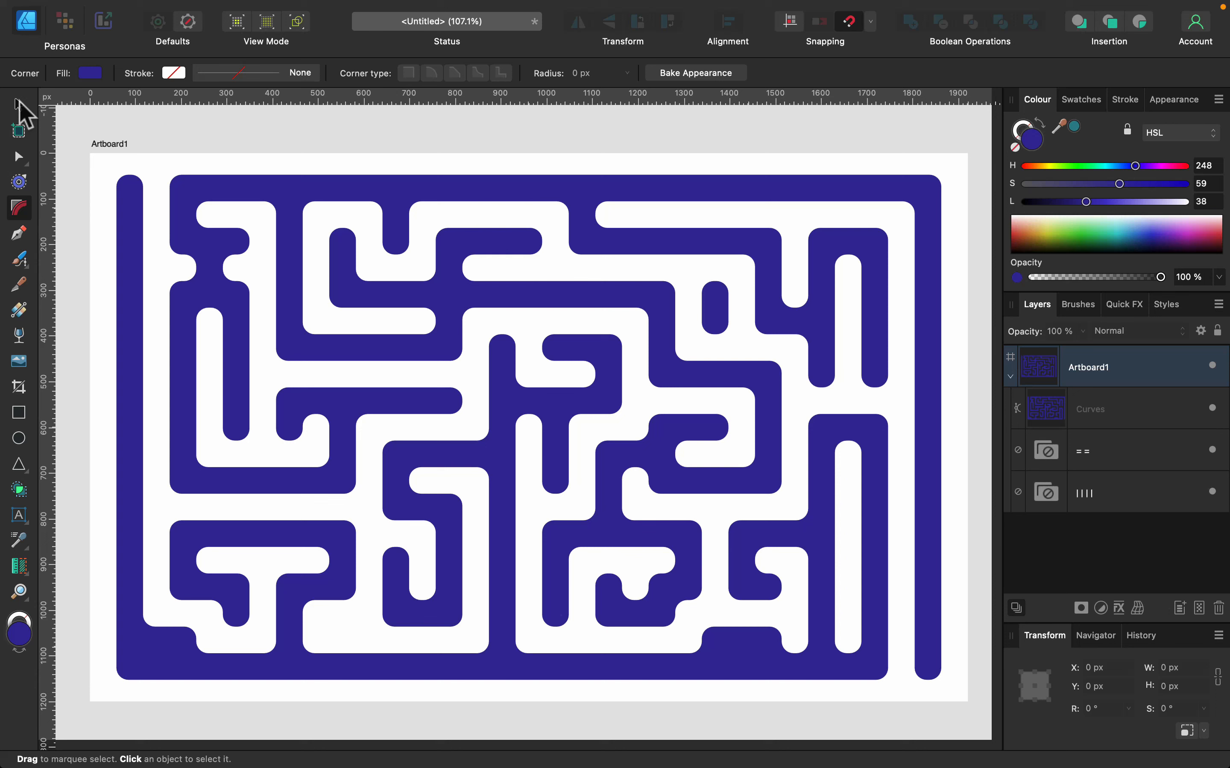
pyautogui.moveTo(17, 111)
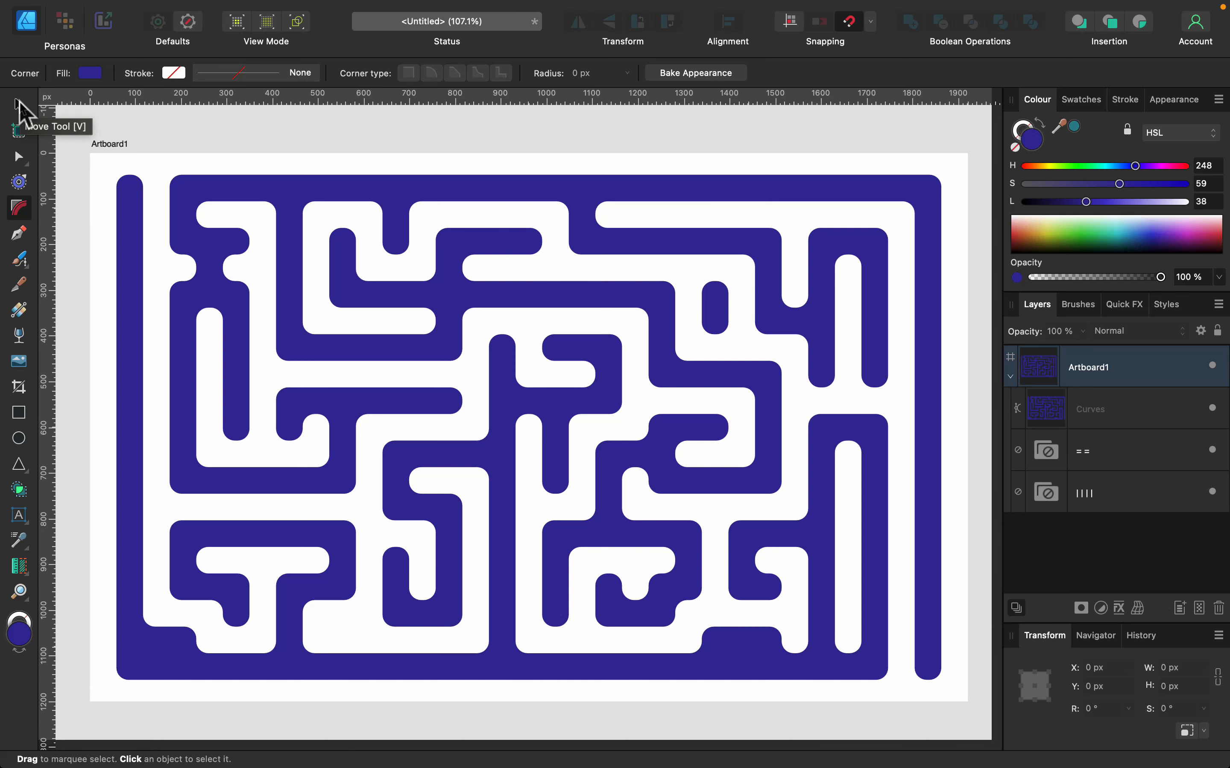
# Draw a brighter blue rectangle over the artboard behind the darkened maze, then reselect the maze
pyautogui.click(1089, 408)
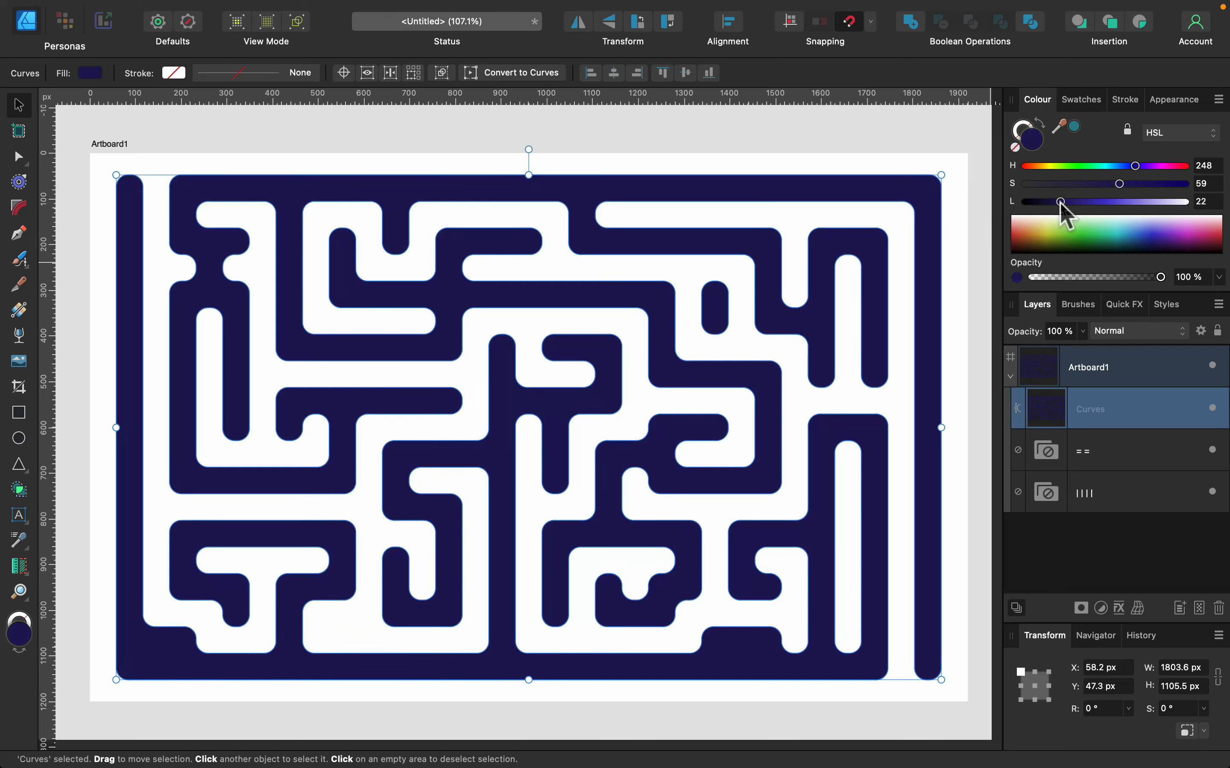
pyautogui.moveTo(19, 506)
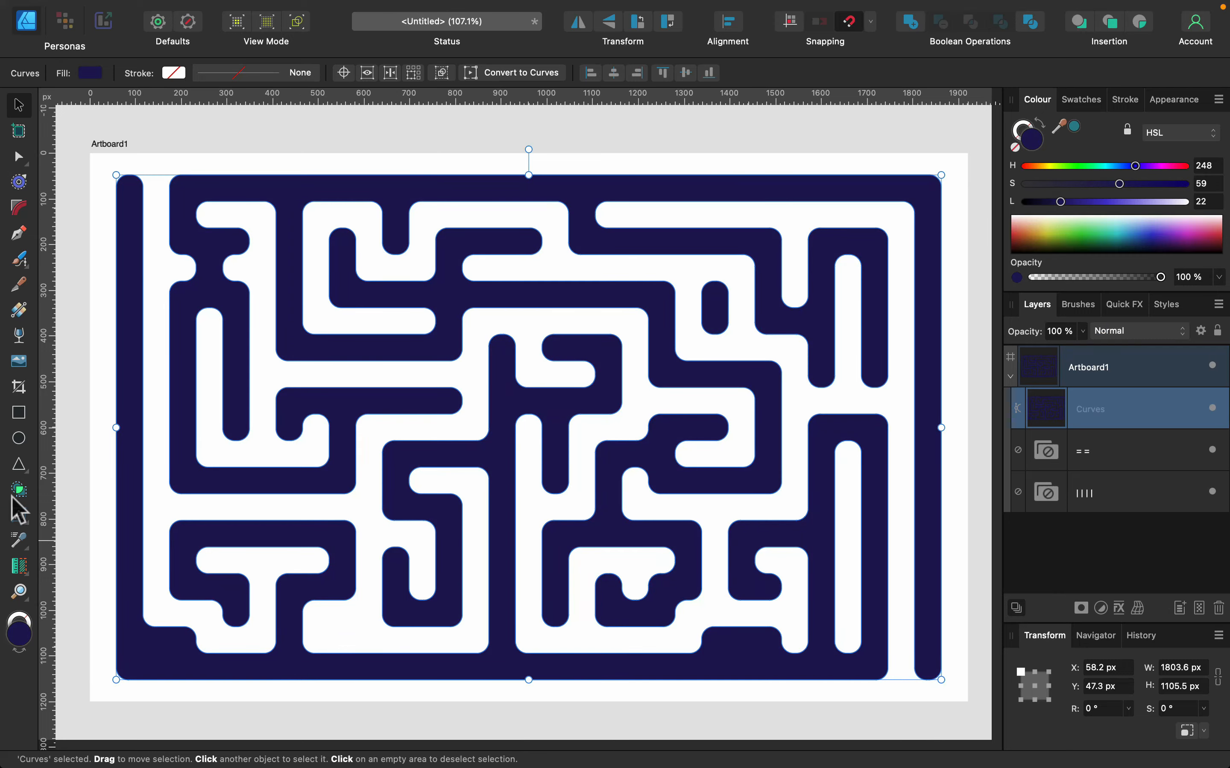
pyautogui.click(18, 413)
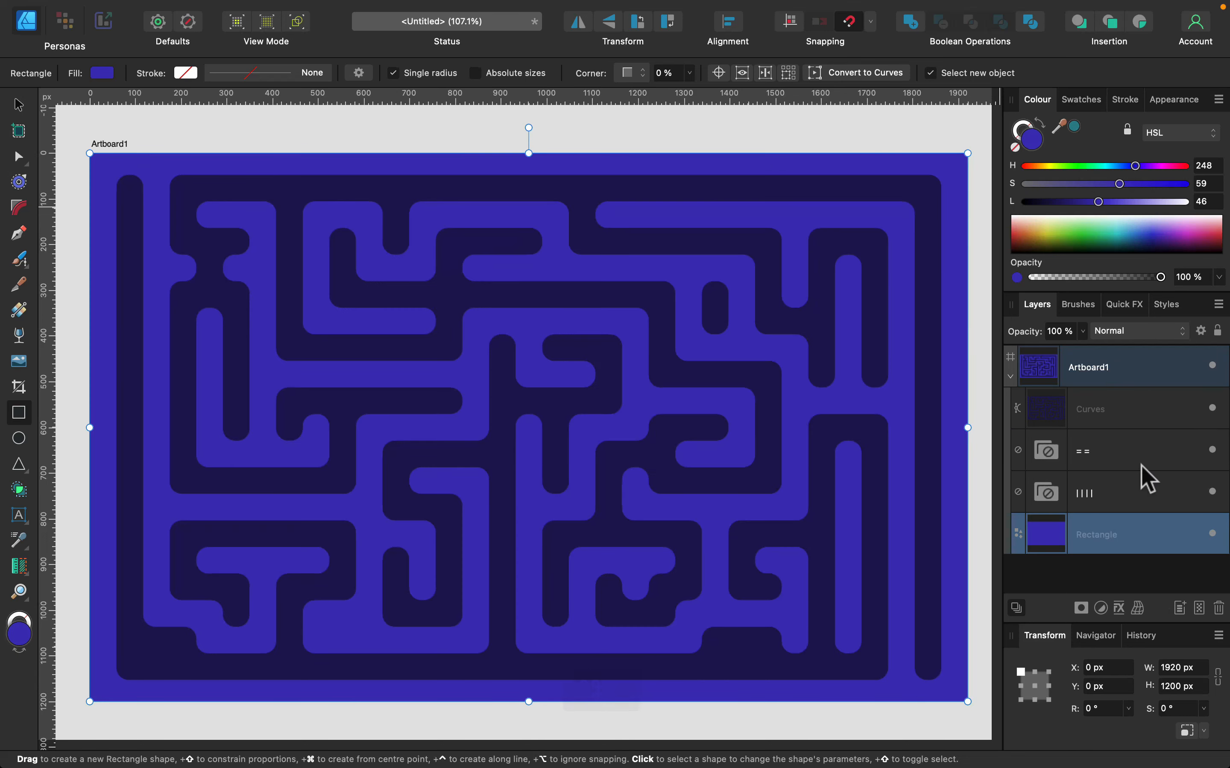
pyautogui.click(1098, 408)
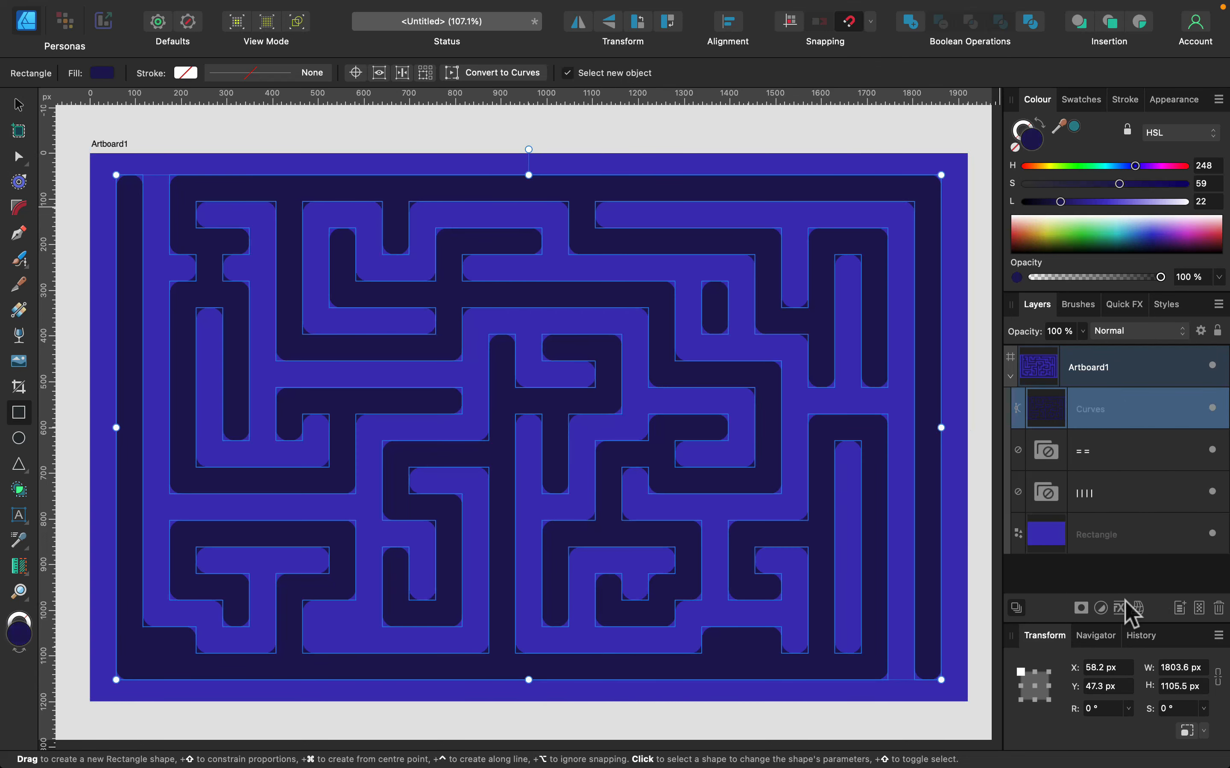
# Enable an Outer Glow layer effect on the maze with a cyan colour
pyautogui.click(1100, 608)
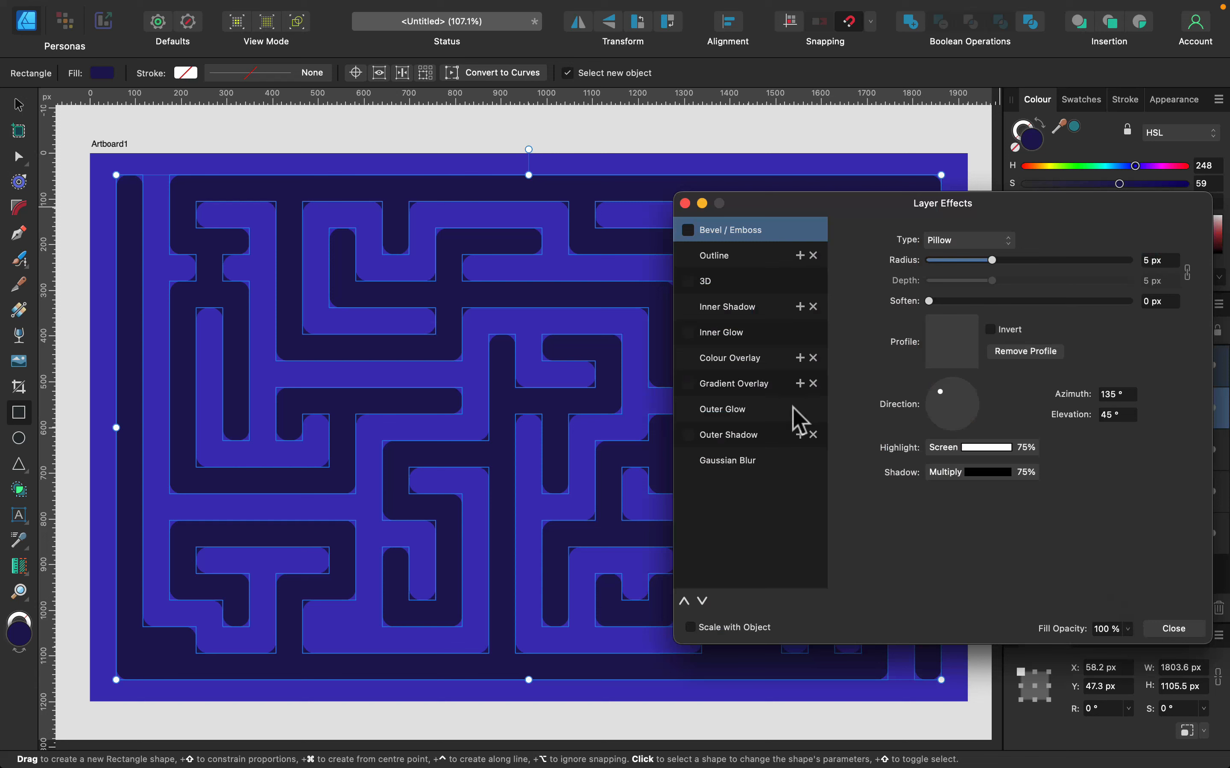
pyautogui.moveTo(709, 404)
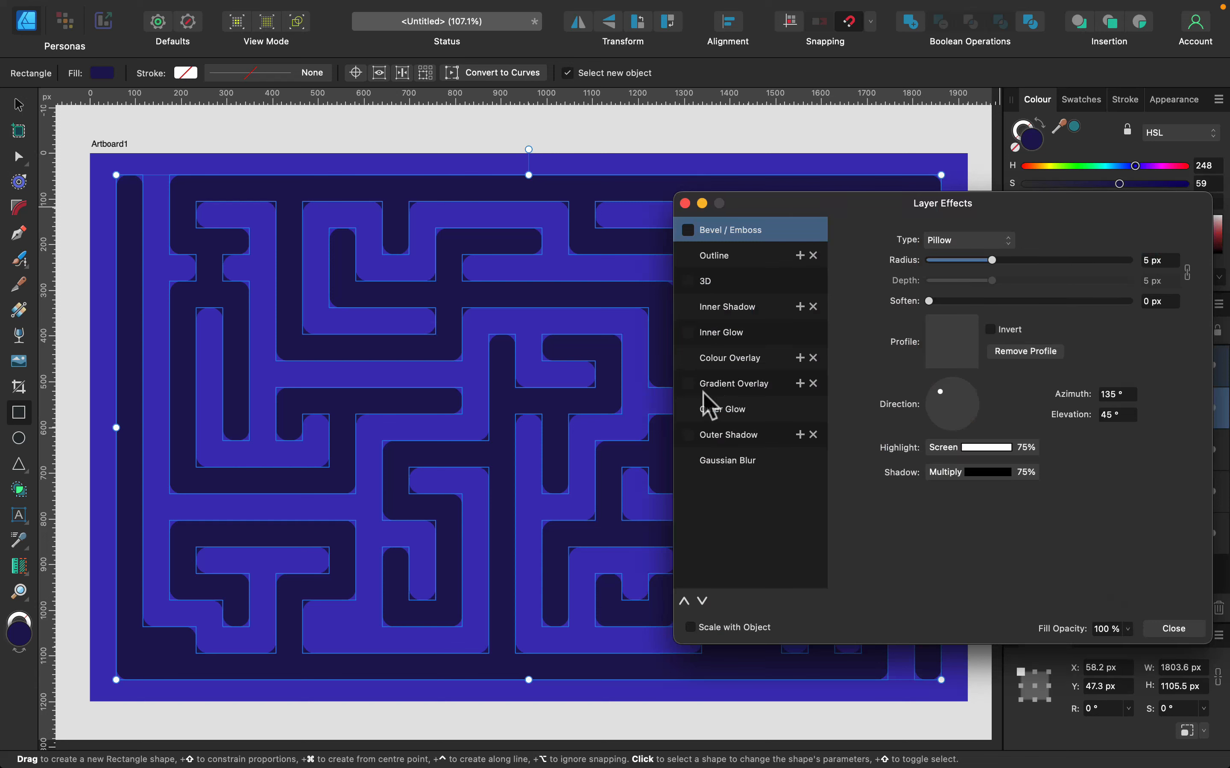
pyautogui.click(687, 409)
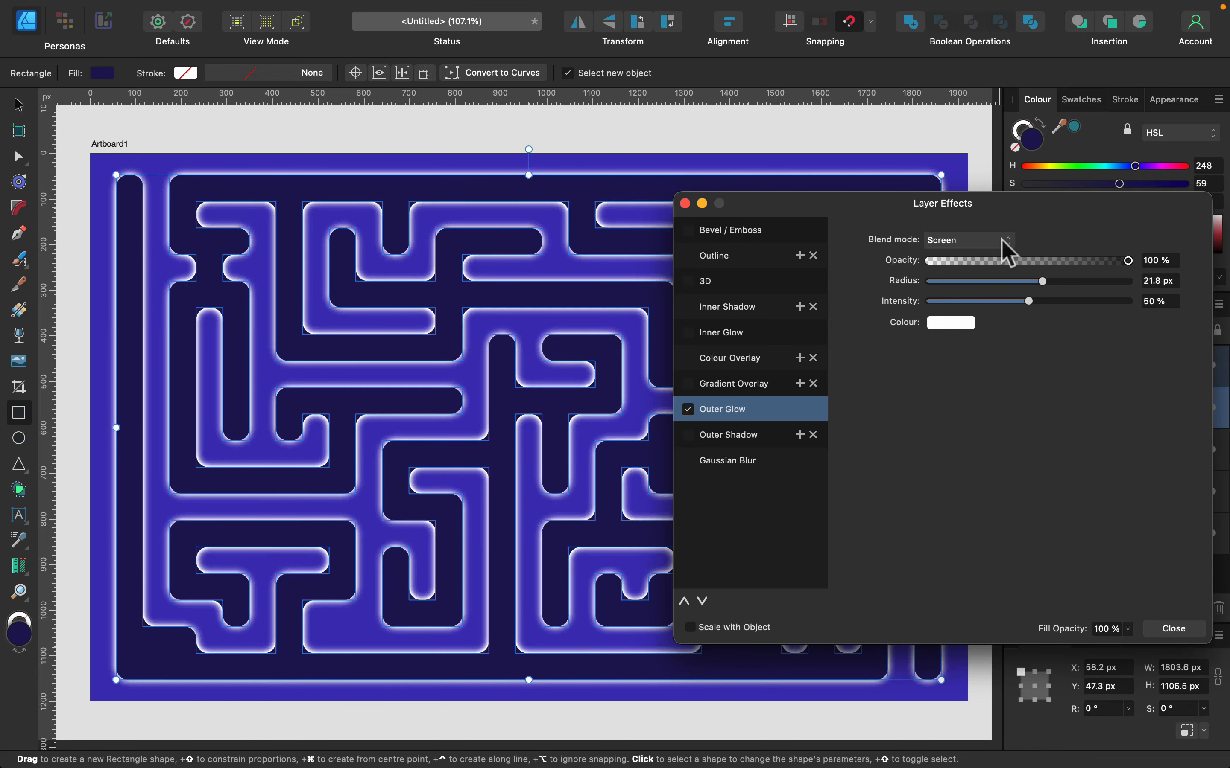
pyautogui.click(950, 322)
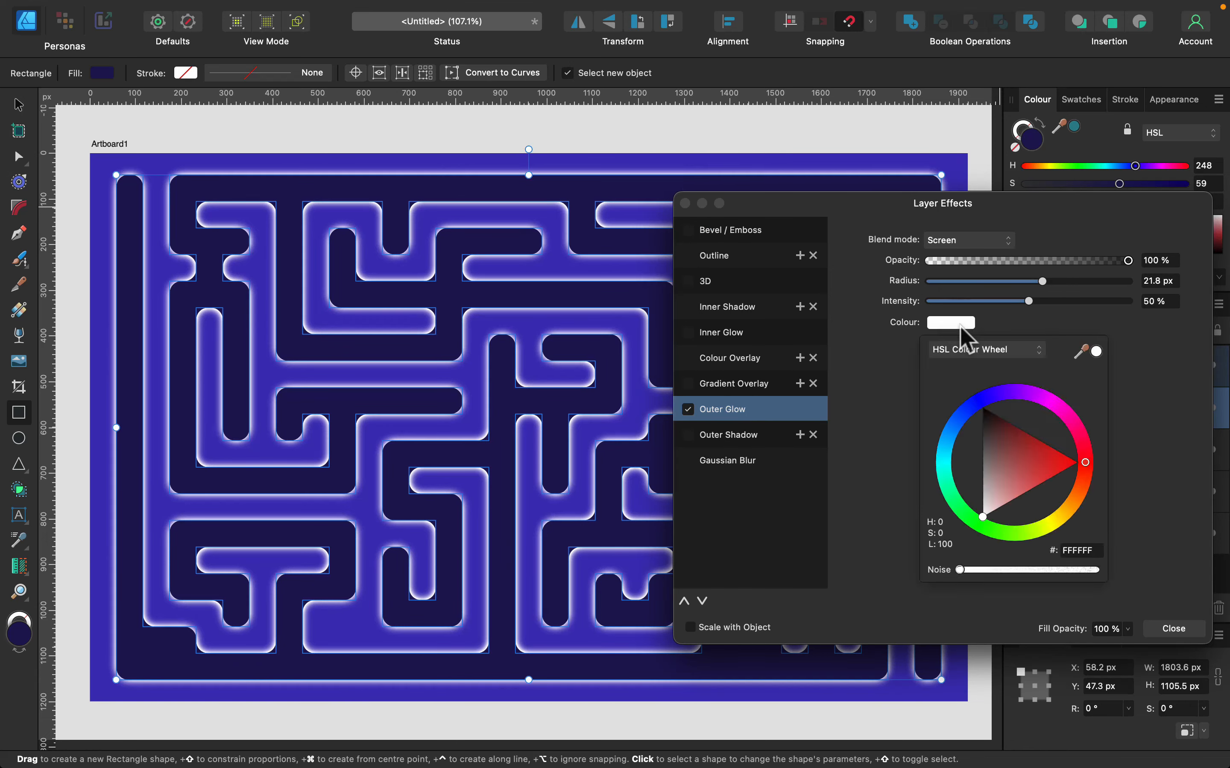
pyautogui.moveTo(1091, 419)
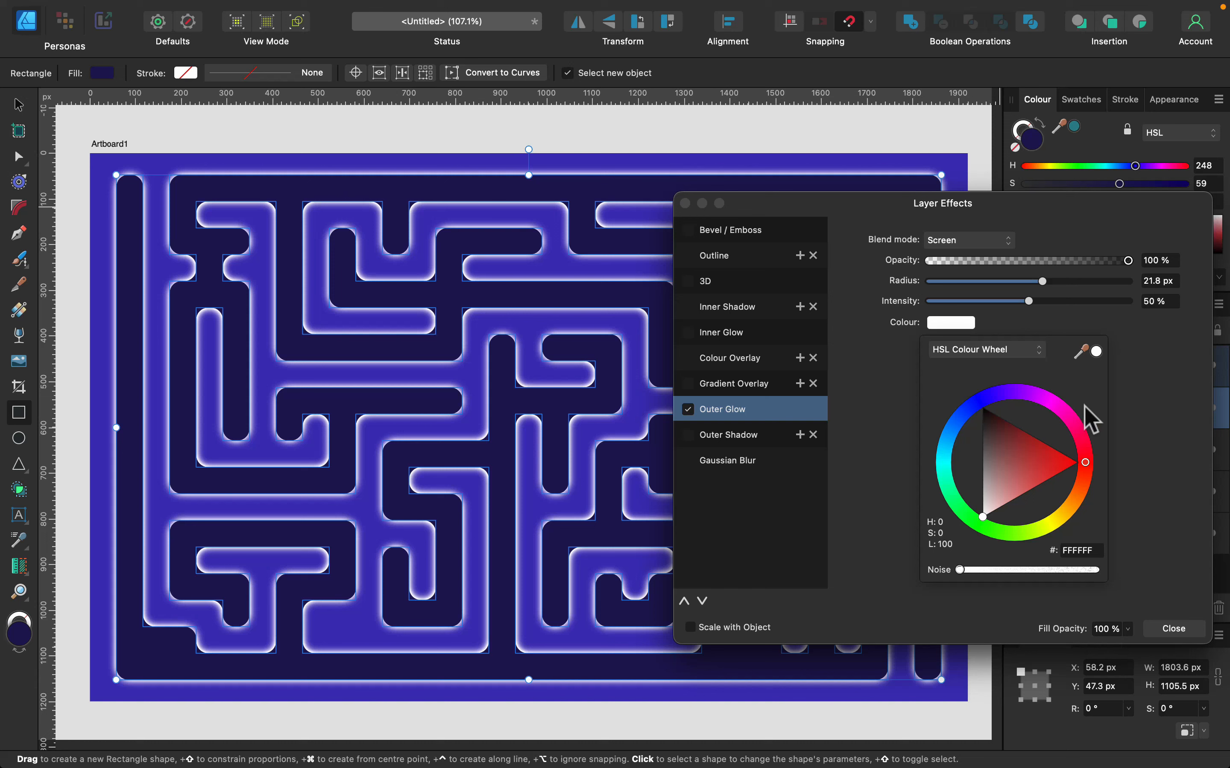
pyautogui.click(949, 459)
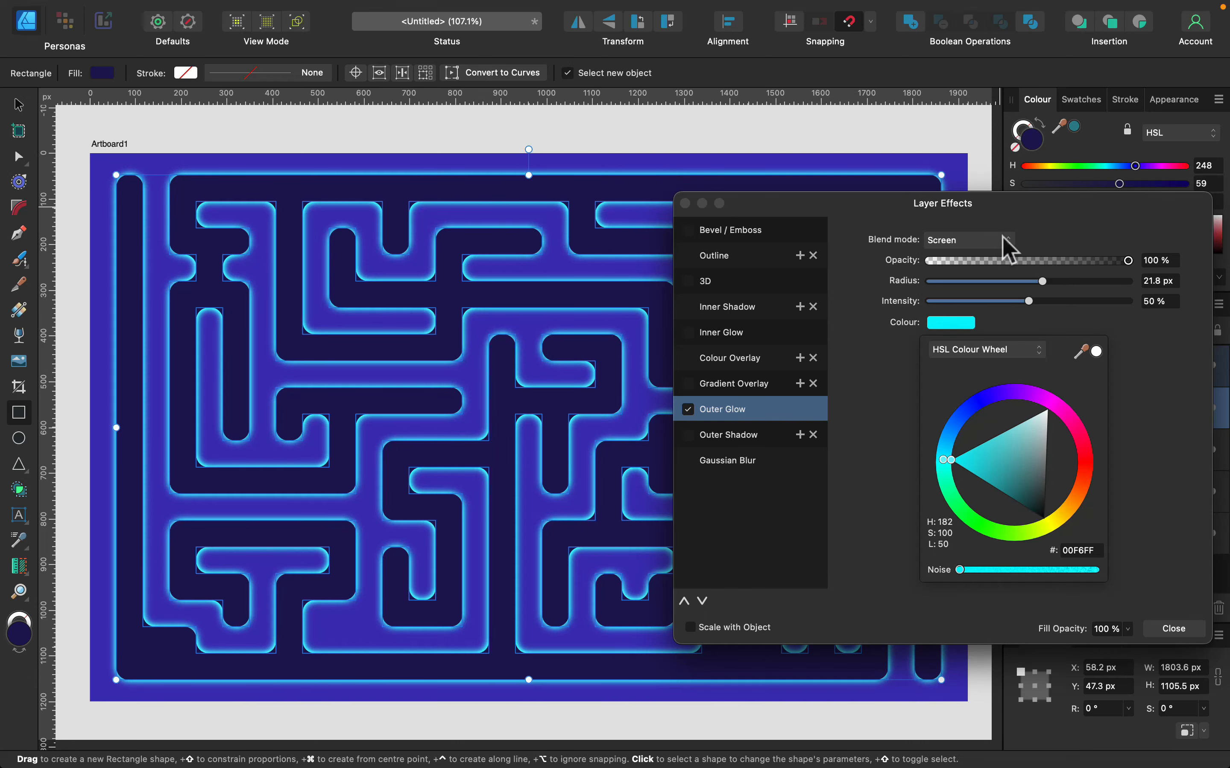
pyautogui.click(717, 332)
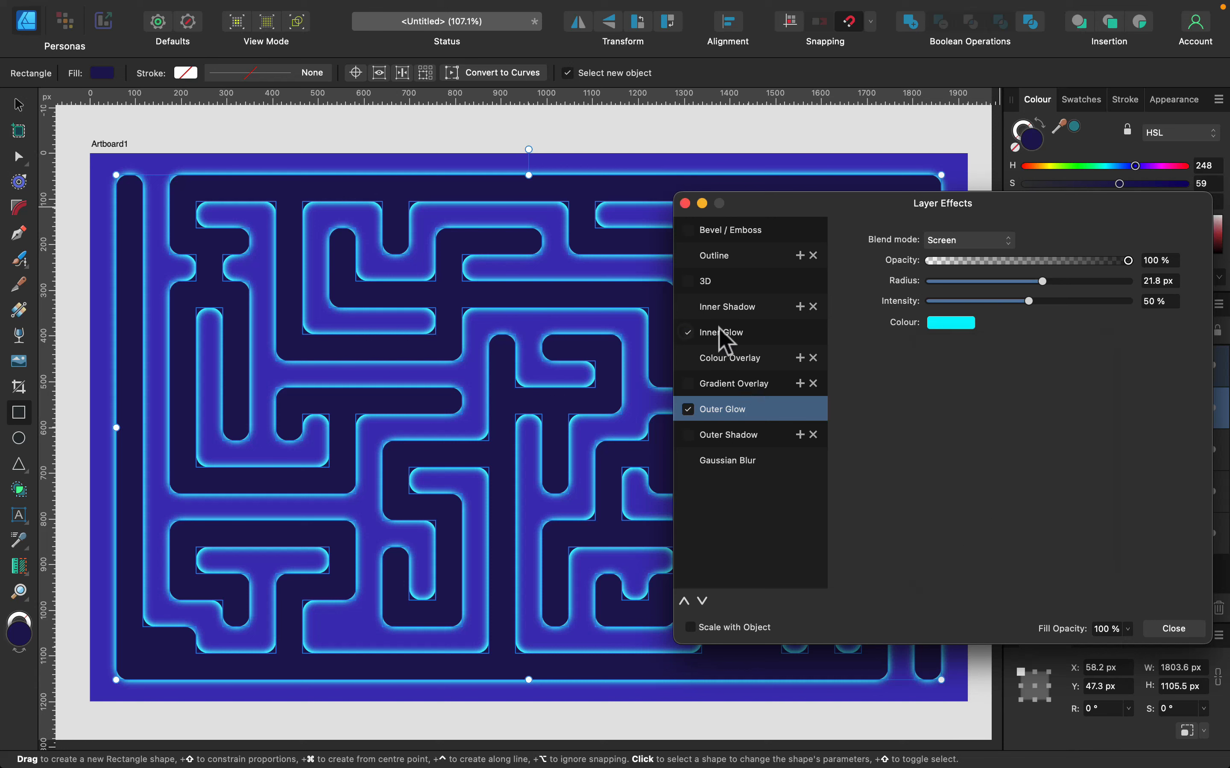
# Enable an Inner Glow with a pink colour, then deselect to preview the neon maze
pyautogui.click(719, 331)
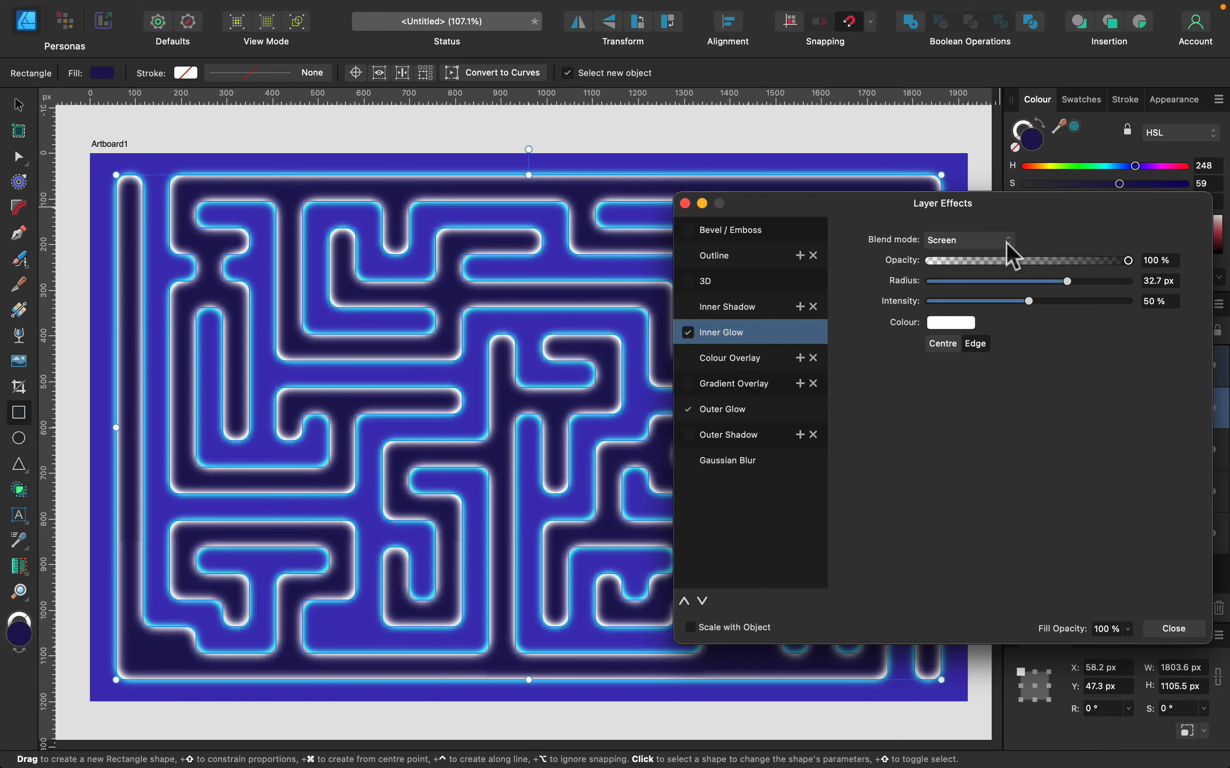
pyautogui.click(950, 322)
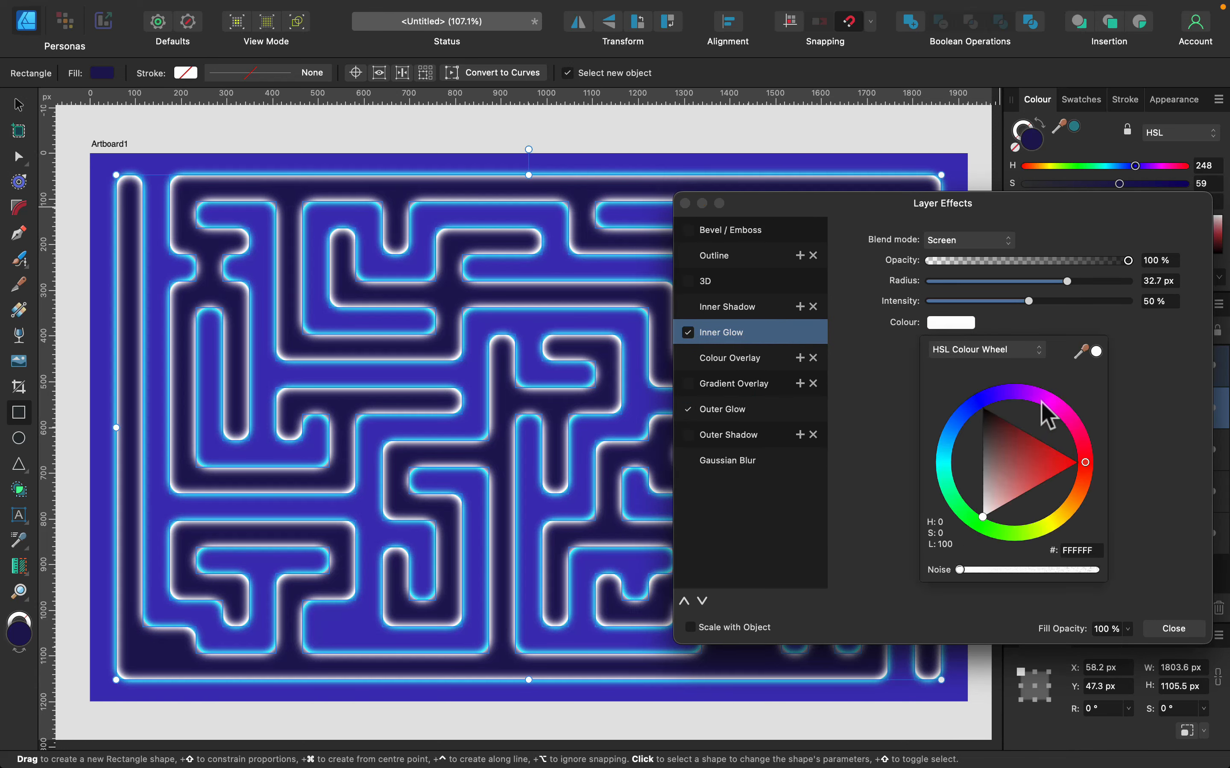
pyautogui.click(1045, 460)
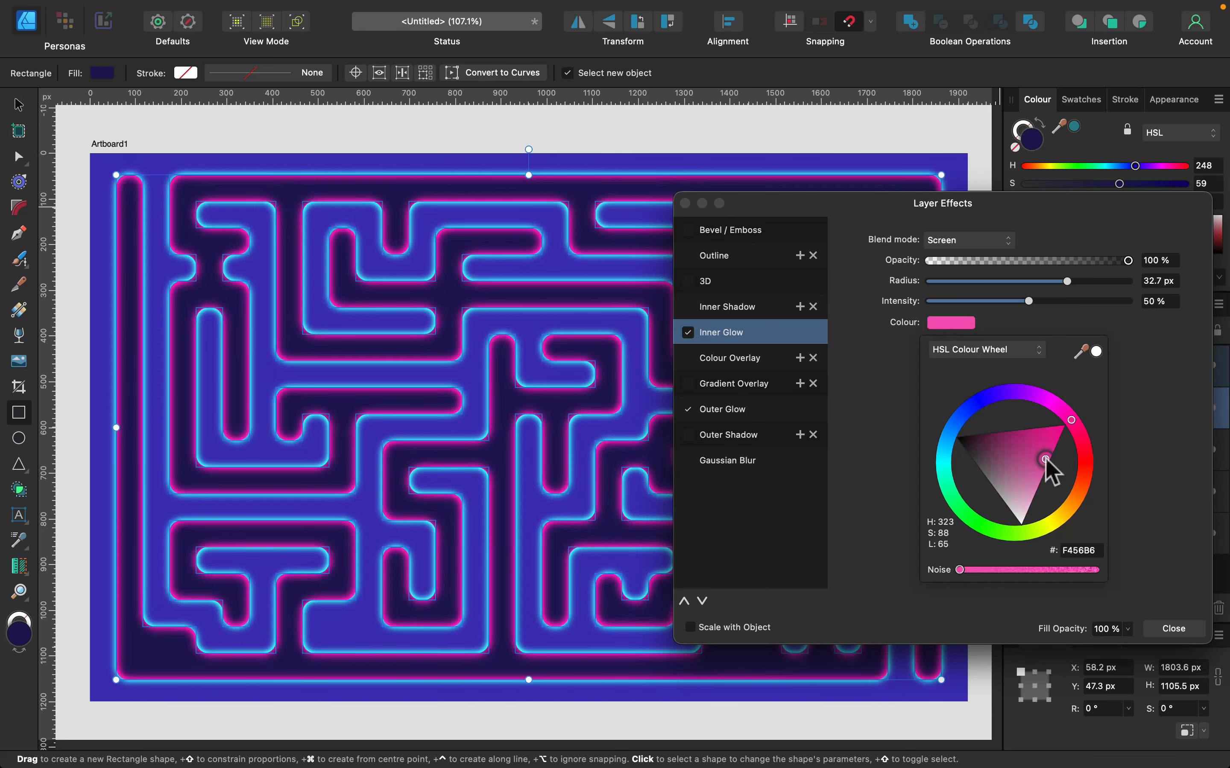
pyautogui.click(1174, 629)
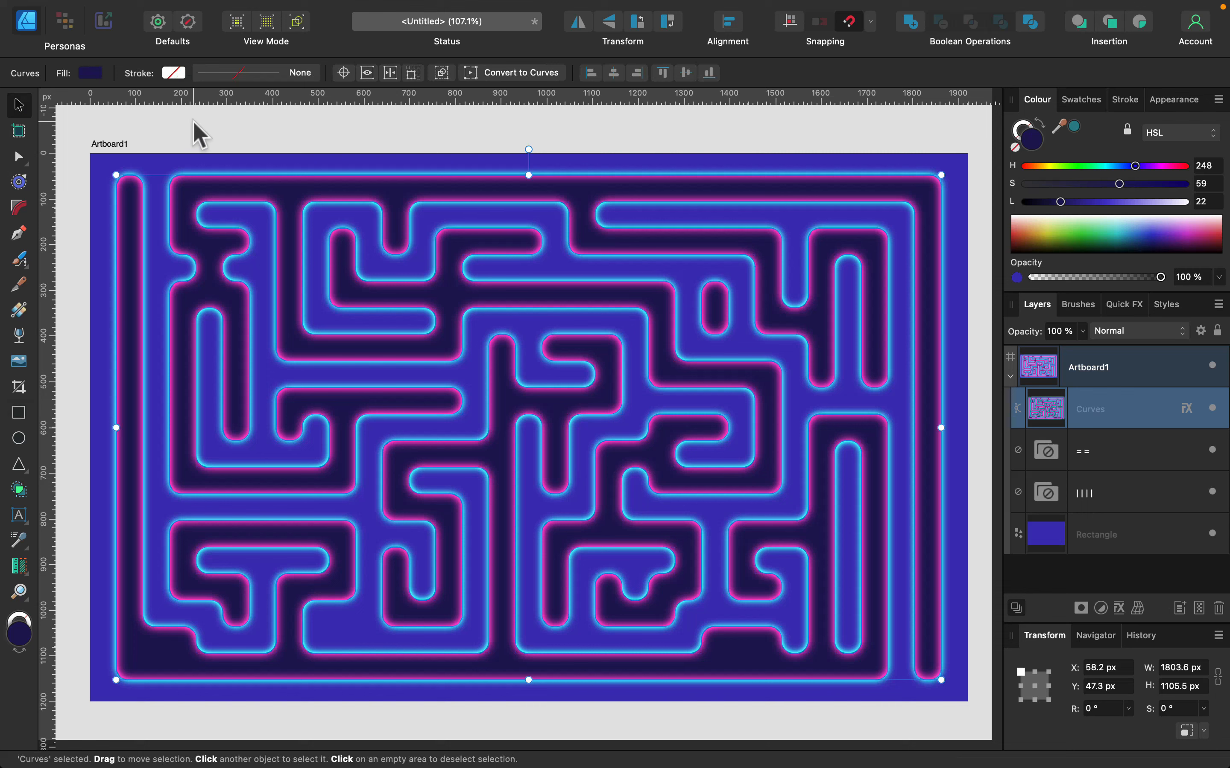
pyautogui.click(157, 160)
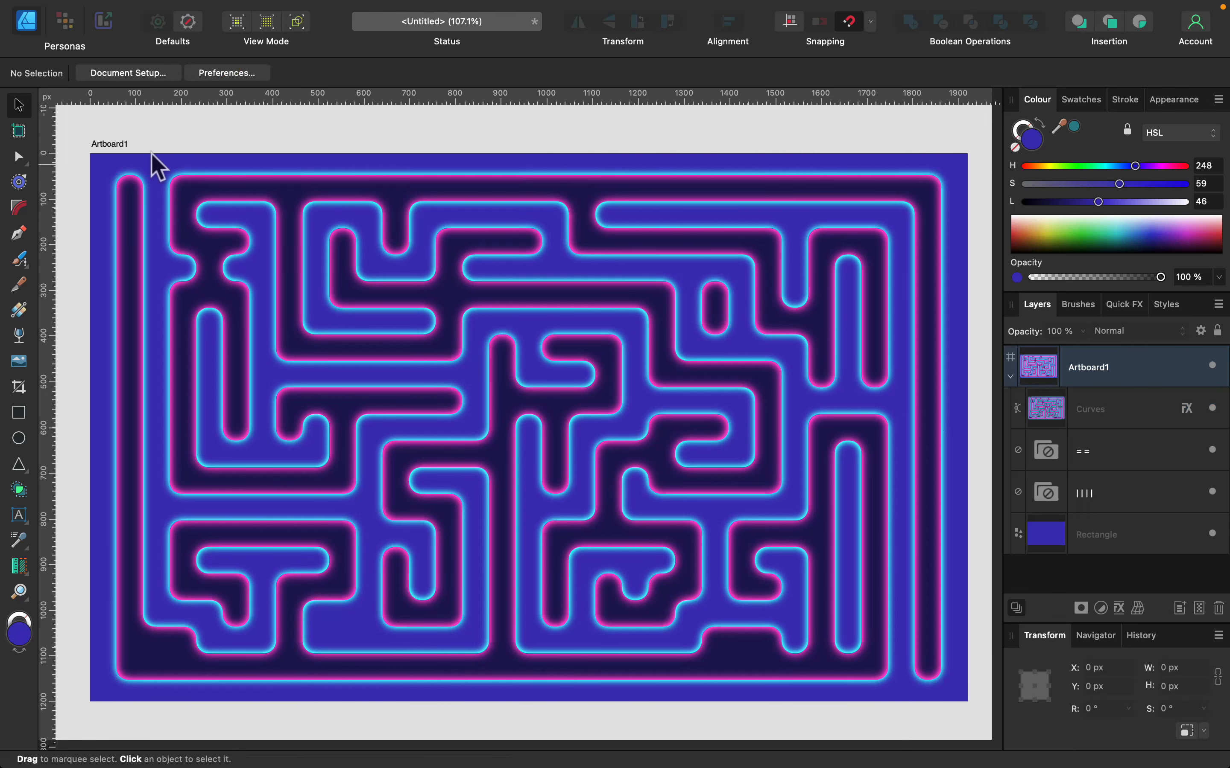
pyautogui.moveTo(458, 138)
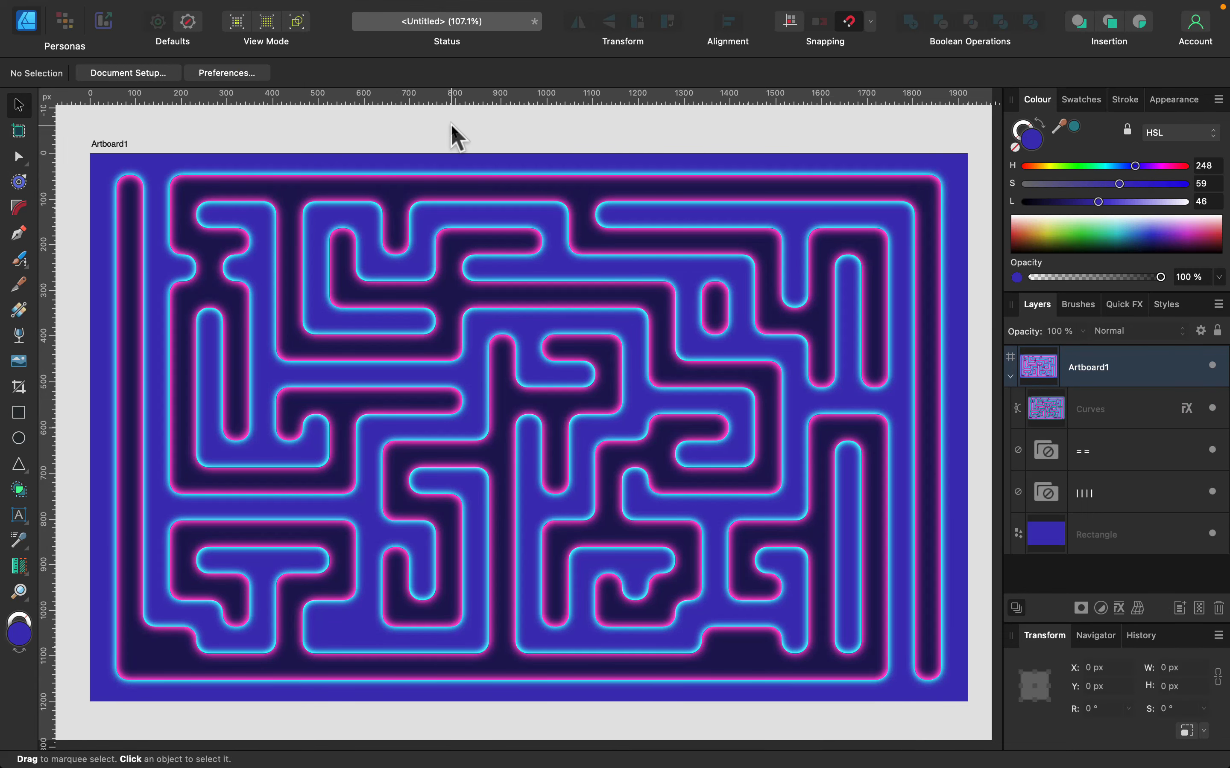
pyautogui.moveTo(967, 149)
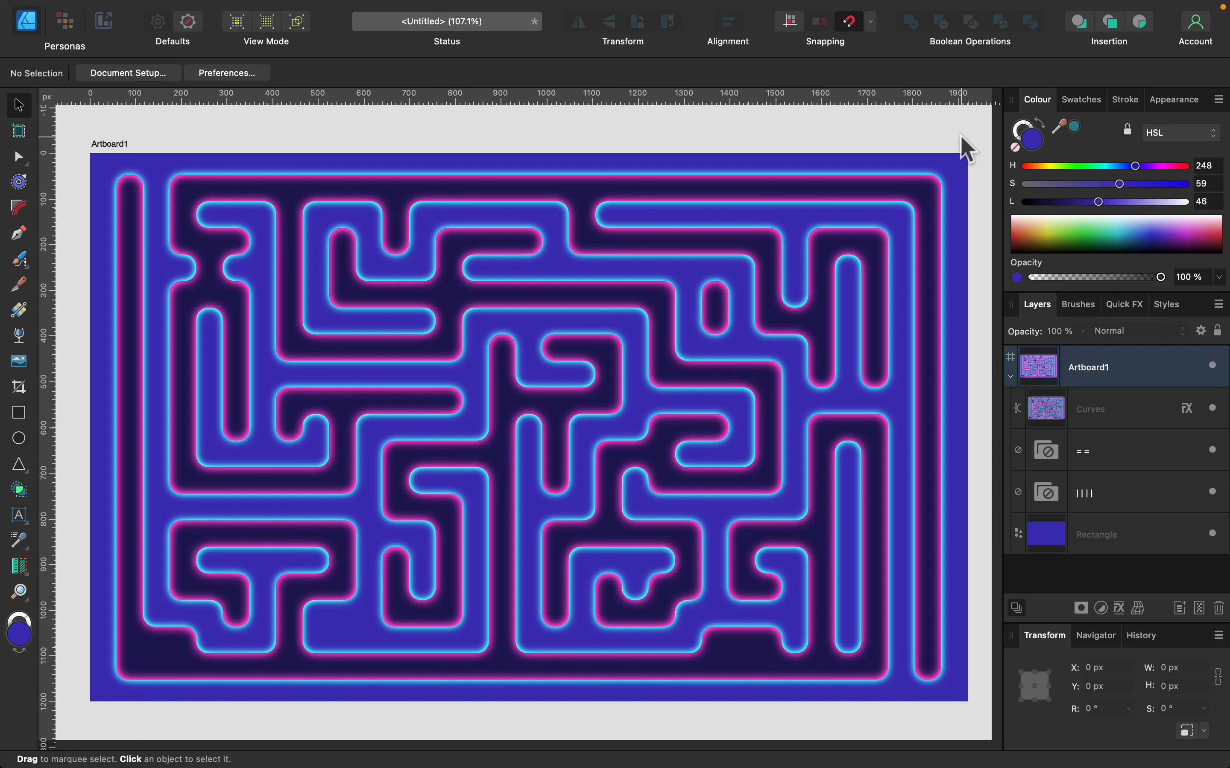